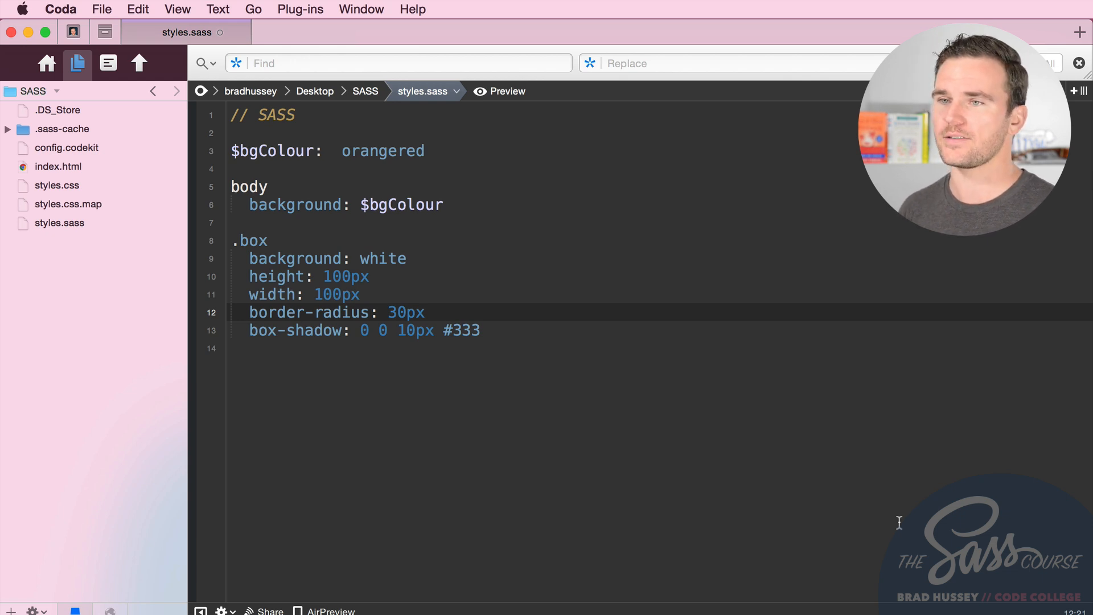
{"action": "mouse_move", "coordinate": [69, 393]}
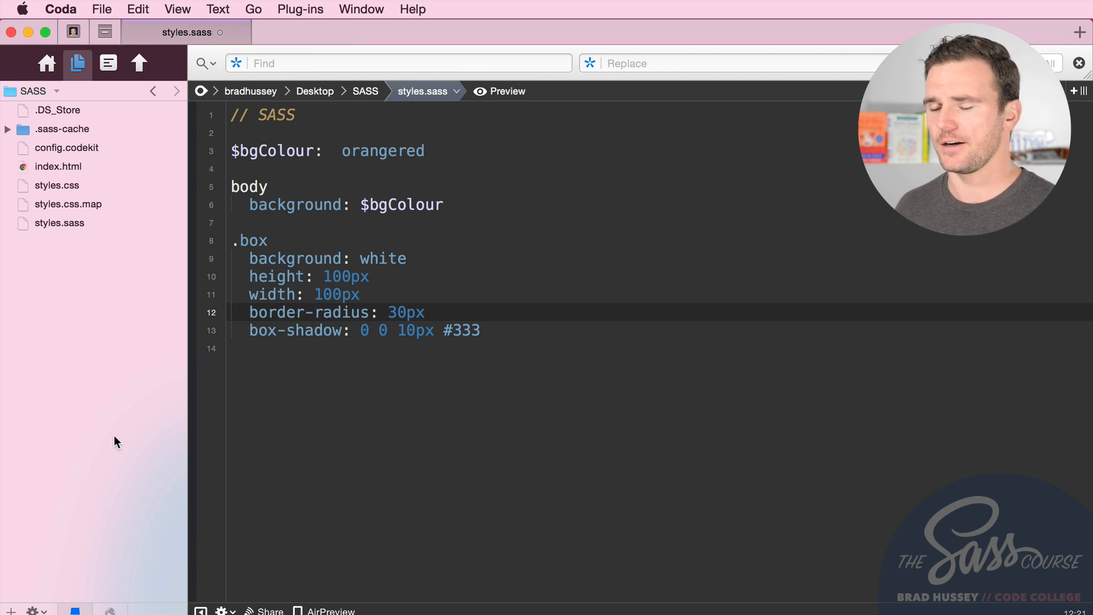
{"action": "mouse_move", "coordinate": [188, 428]}
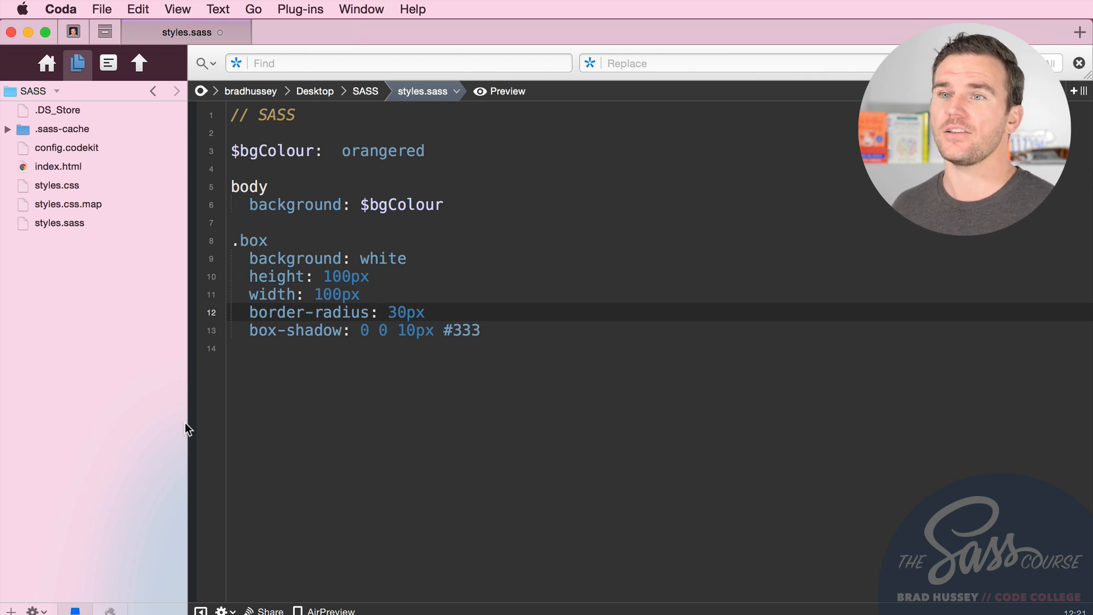
{"action": "mouse_move", "coordinate": [194, 291]}
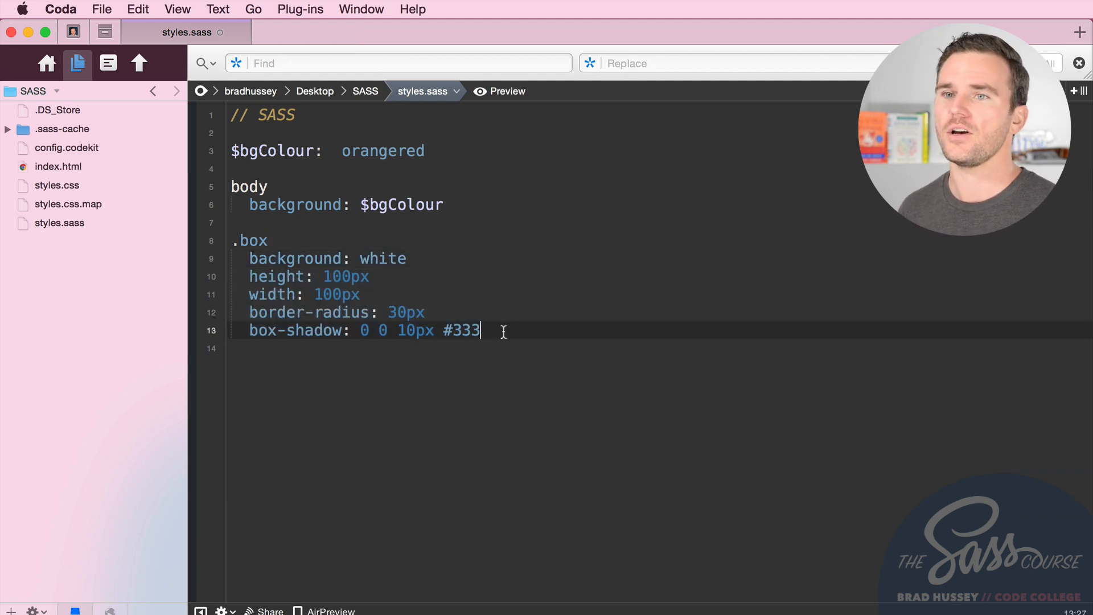
- Browse the document outline and file list, then show the Clips library of HTML snippets
{"action": "left_click", "coordinate": [108, 63]}
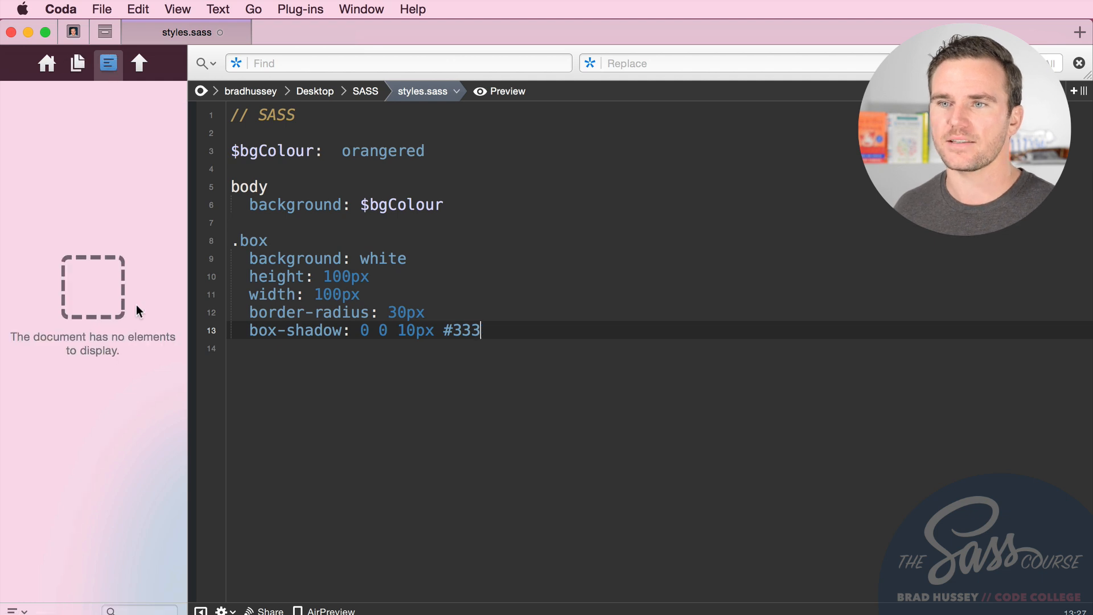
{"action": "left_click", "coordinate": [77, 63]}
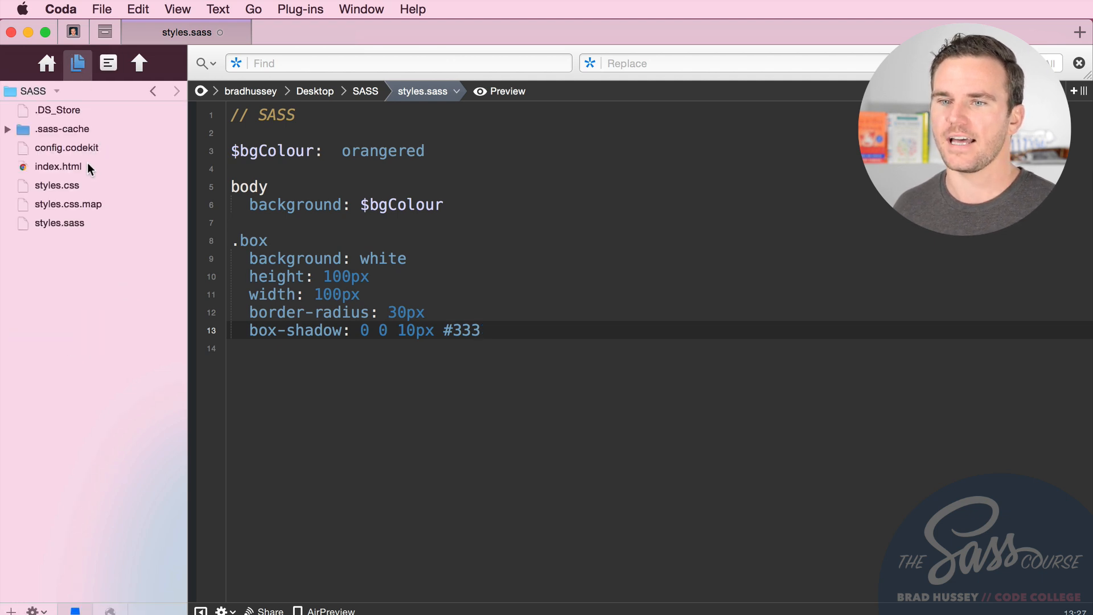
{"action": "left_click", "coordinate": [480, 330]}
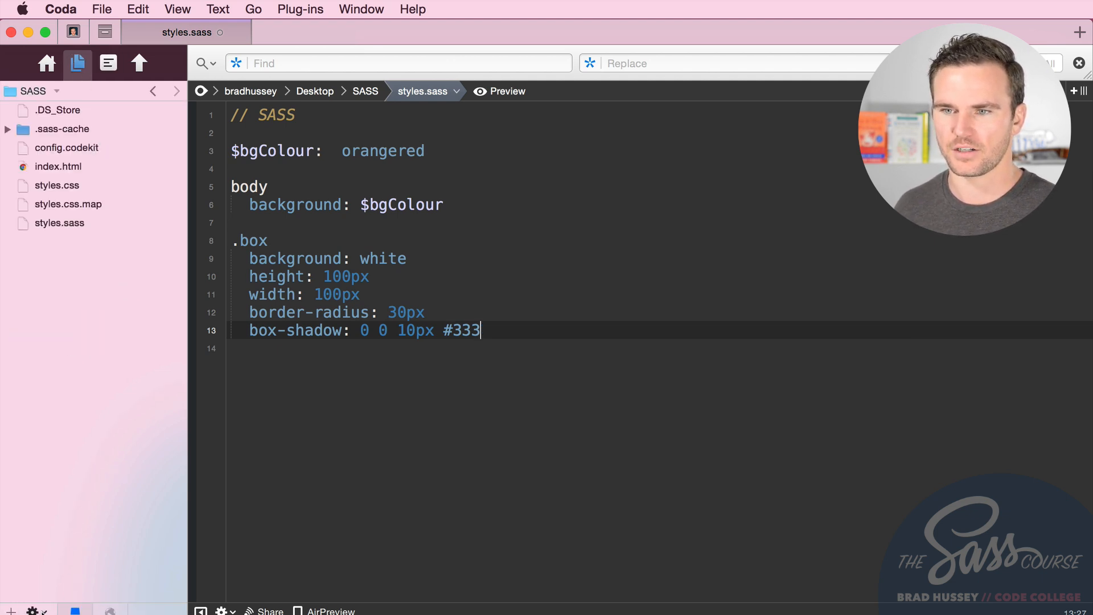
{"action": "left_click", "coordinate": [46, 62]}
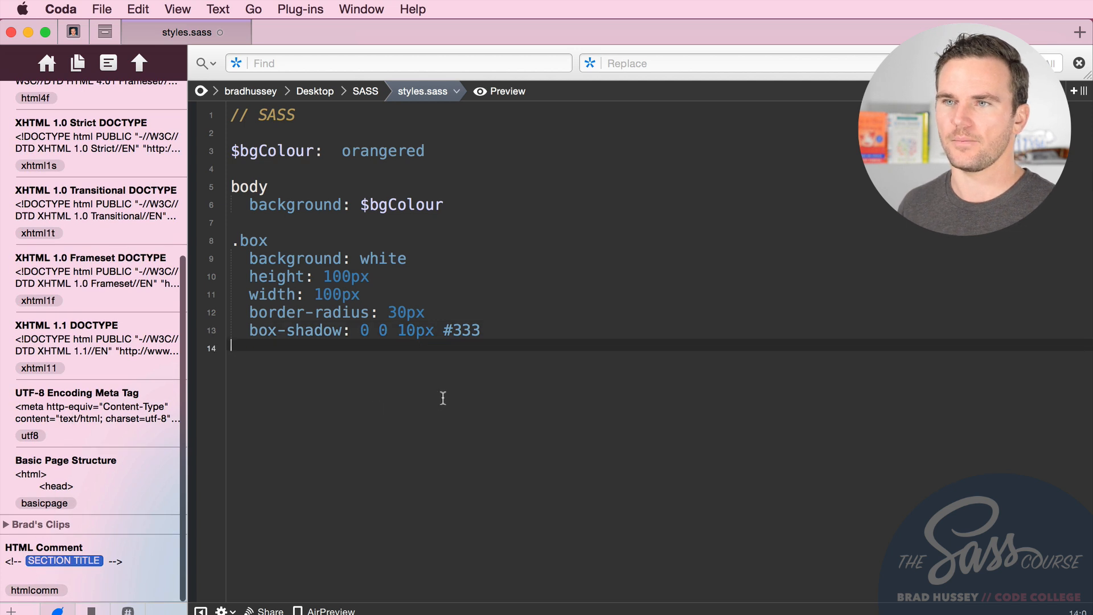
{"action": "type", "text": "basi"}
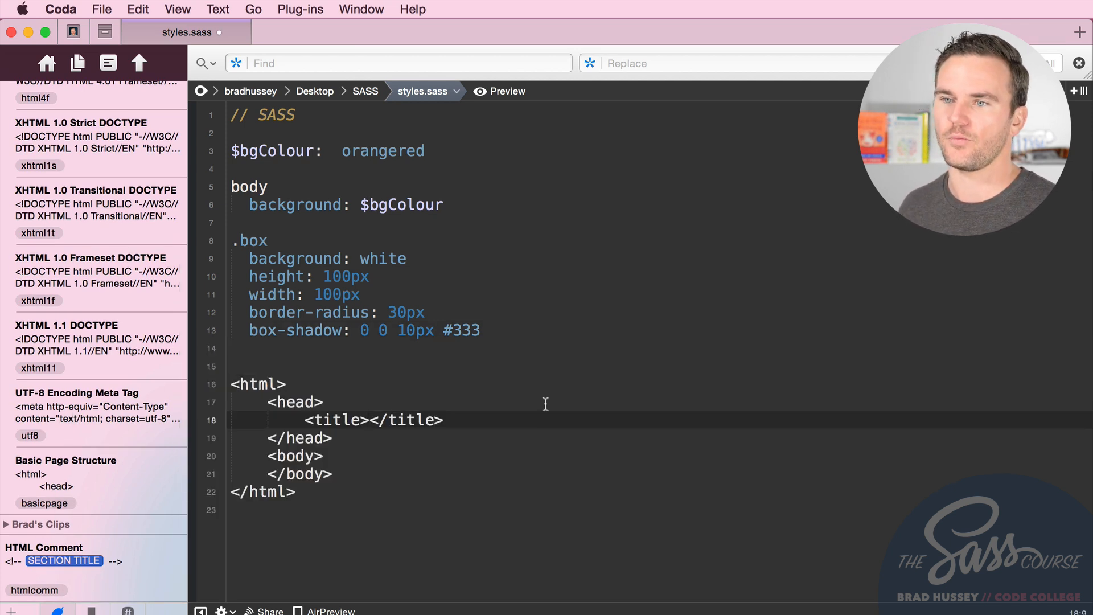
{"action": "left_click_drag", "start_coordinate": [233, 376], "coordinate": [300, 491]}
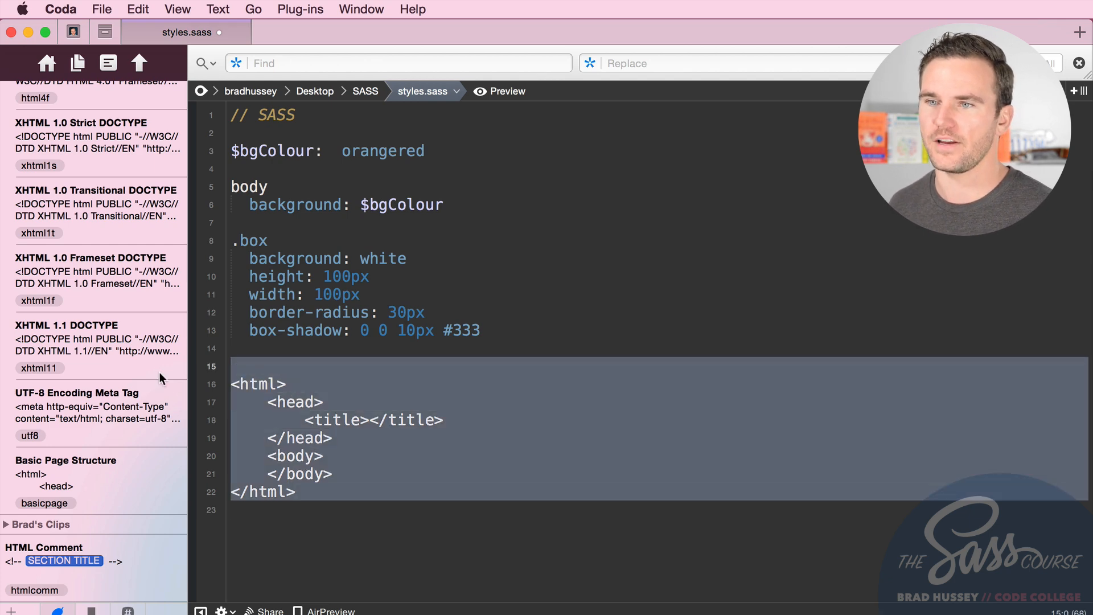
{"action": "key", "text": "Delete"}
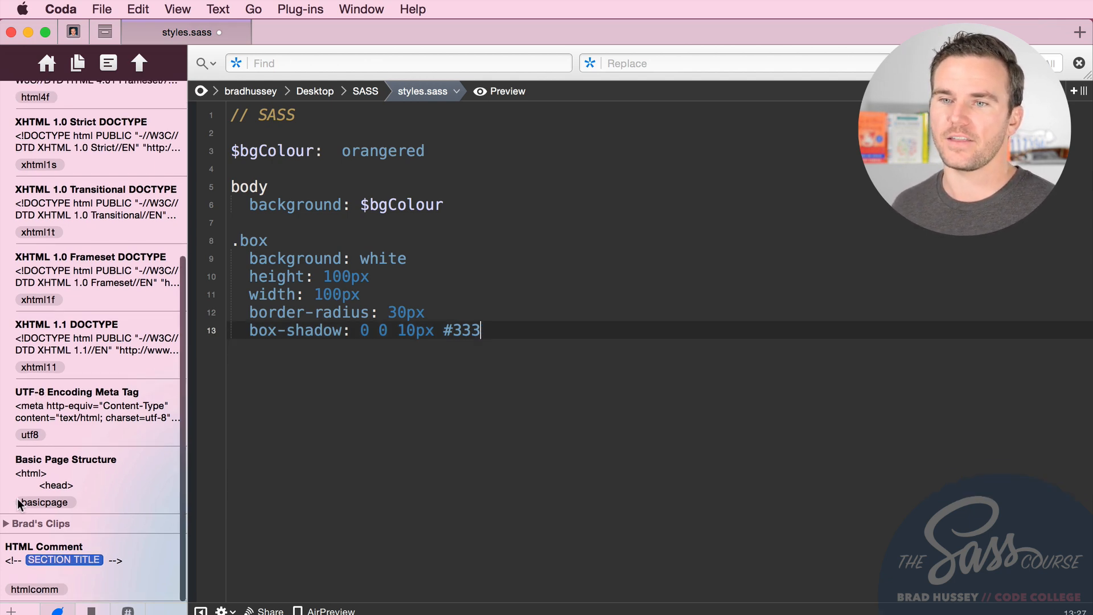
{"action": "scroll", "scroll_direction": "down", "scroll_amount": 3}
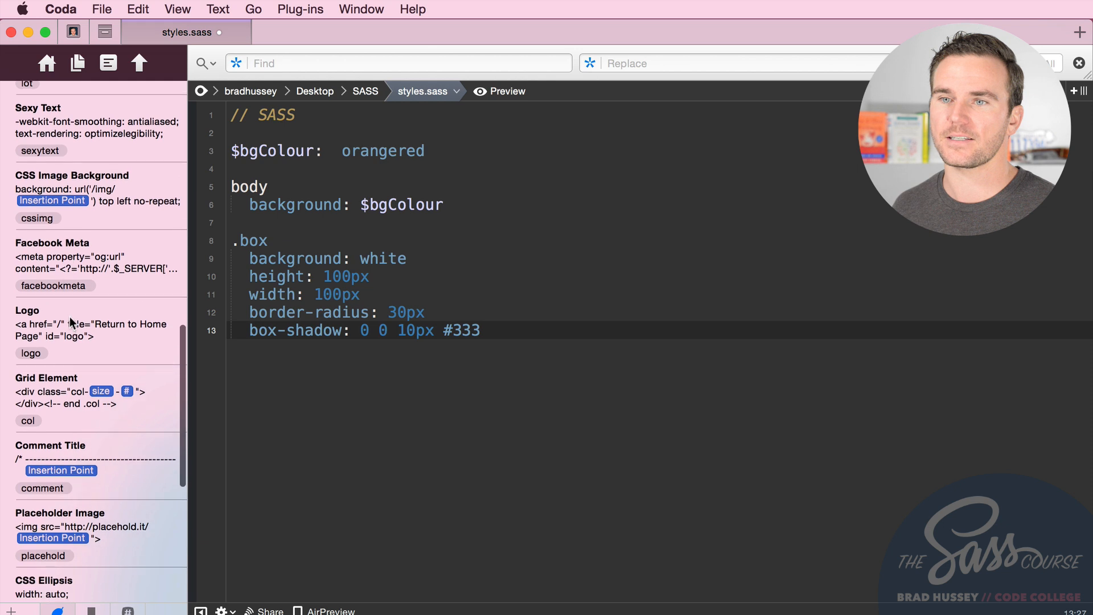
{"action": "scroll", "scroll_direction": "down", "scroll_amount": 3}
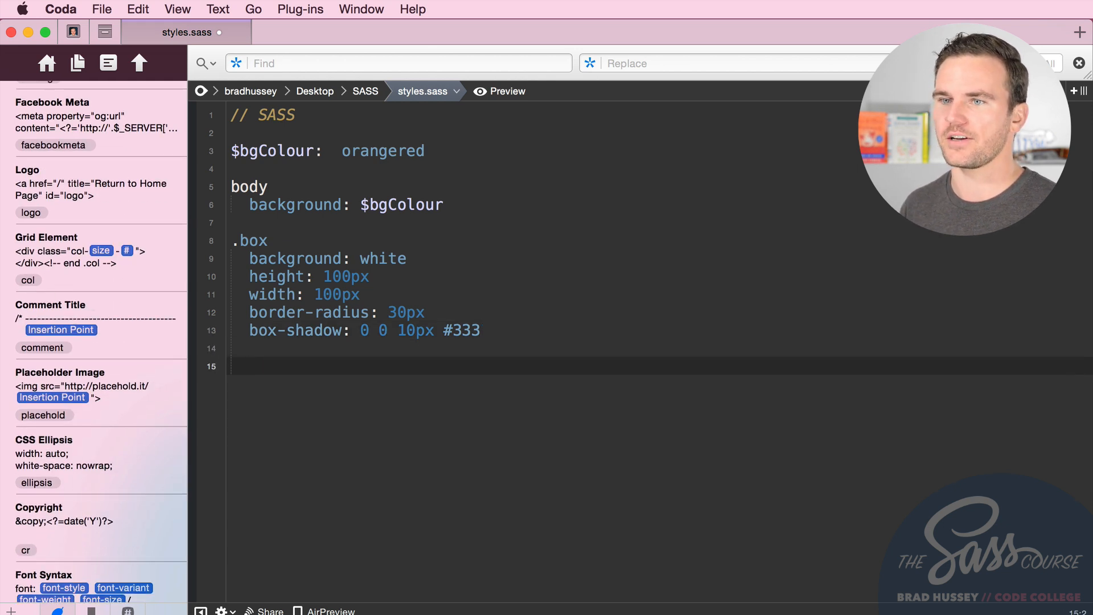
{"action": "left_click", "coordinate": [27, 280]}
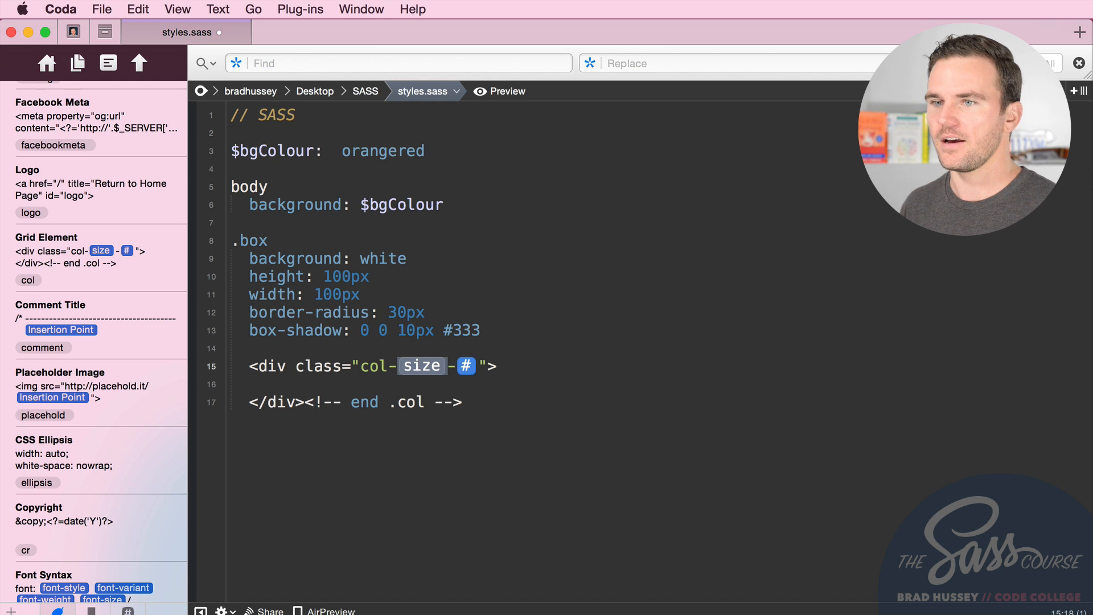
{"action": "type", "text": "sm-4"}
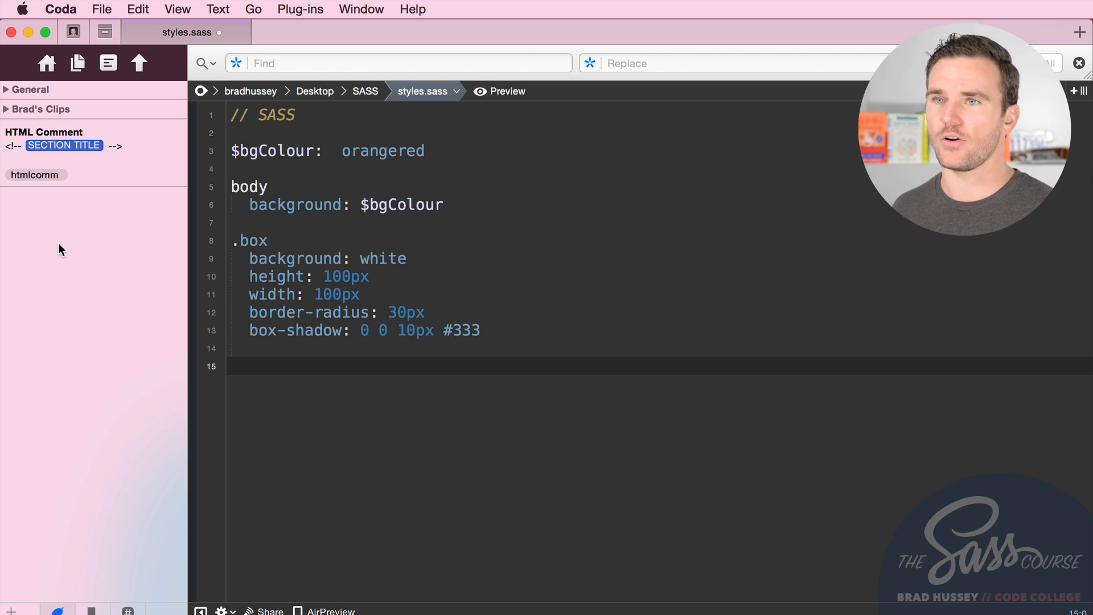
- Bring the Brackets window with styles.sass to the front
{"action": "left_click", "coordinate": [425, 311]}
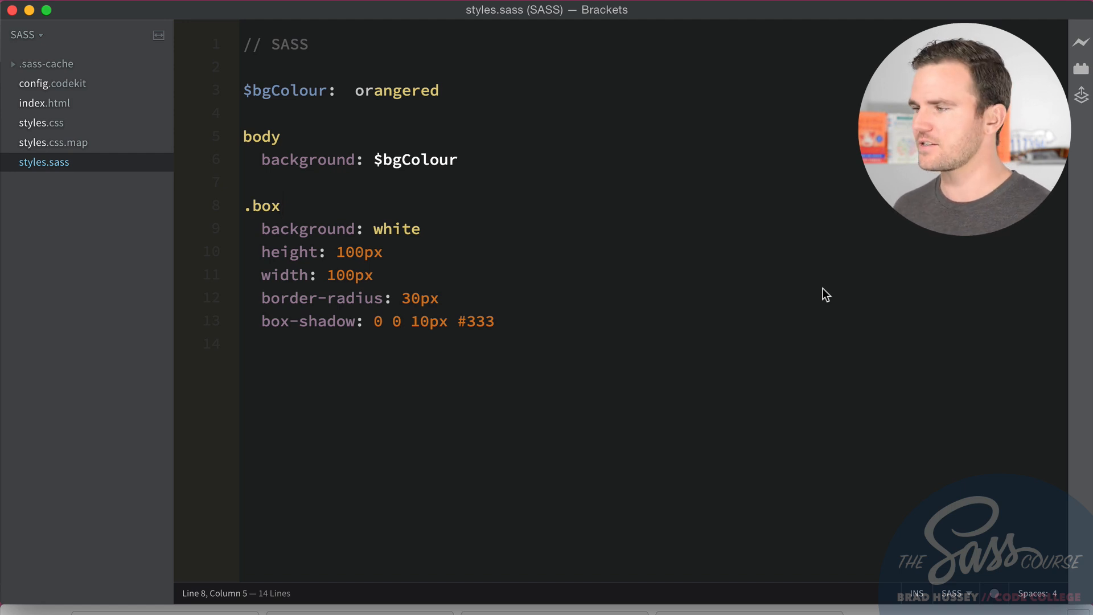
- Browse the Extension Manager's available extensions and themes lists
{"action": "left_click", "coordinate": [1080, 69]}
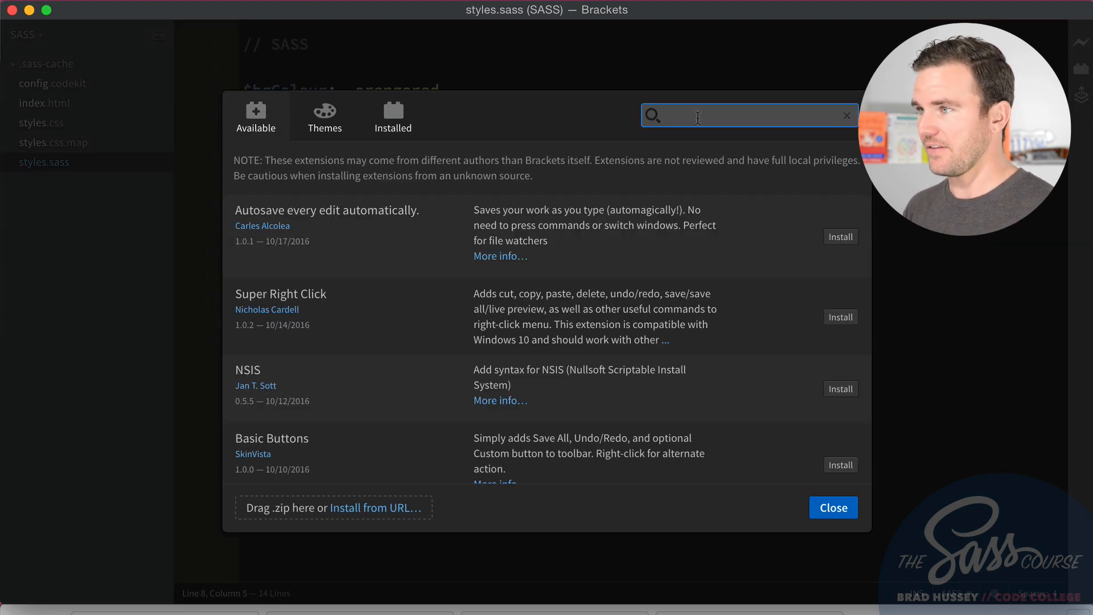
{"action": "scroll", "scroll_direction": "down", "scroll_amount": 3}
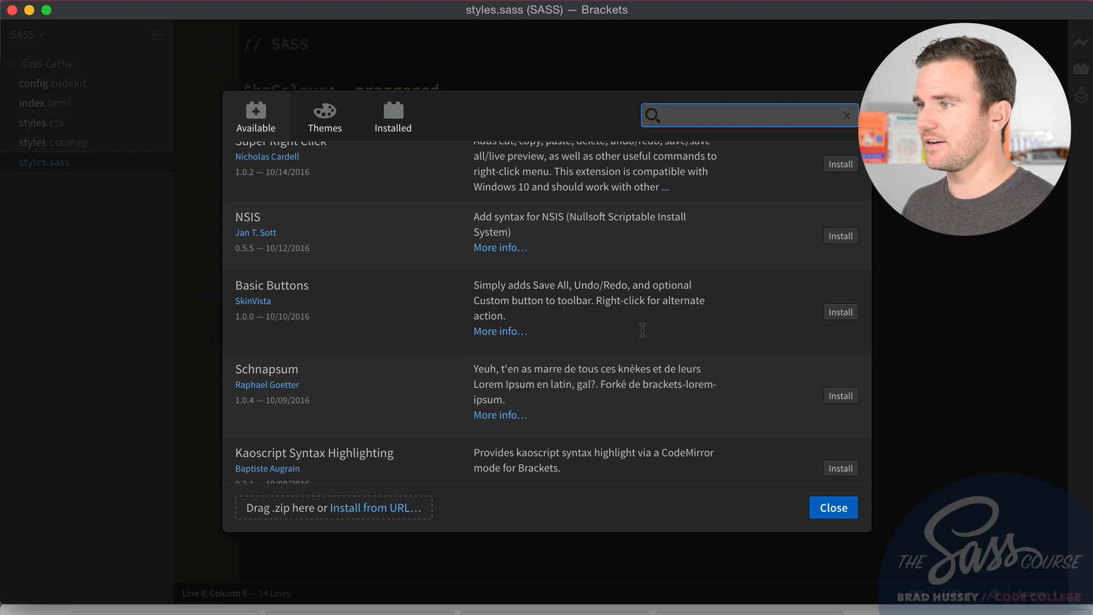
{"action": "scroll", "scroll_direction": "up", "scroll_amount": 3}
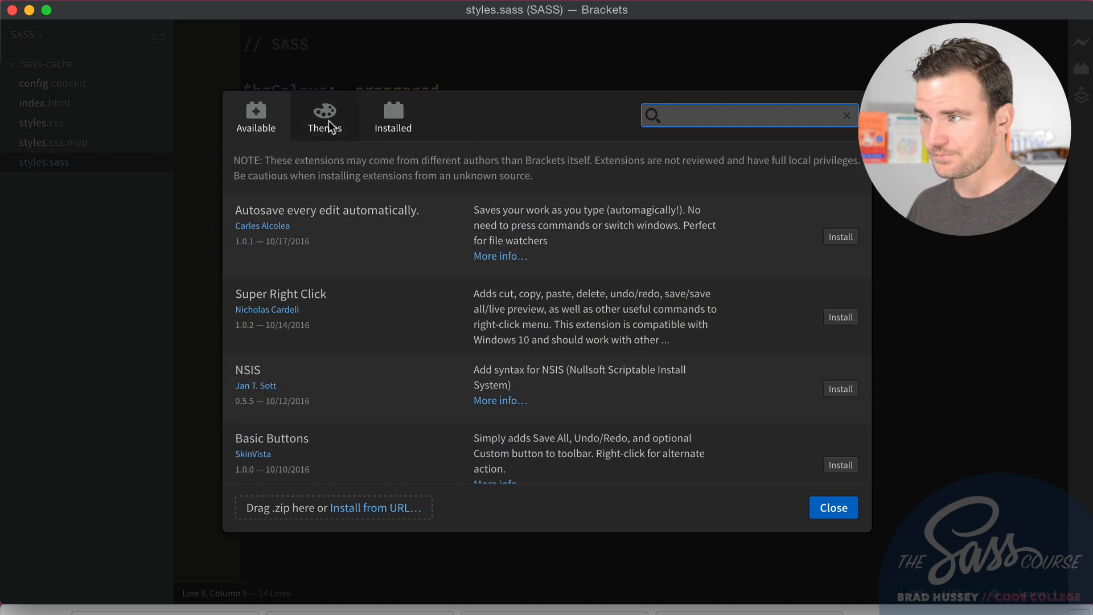
{"action": "left_click", "coordinate": [324, 118]}
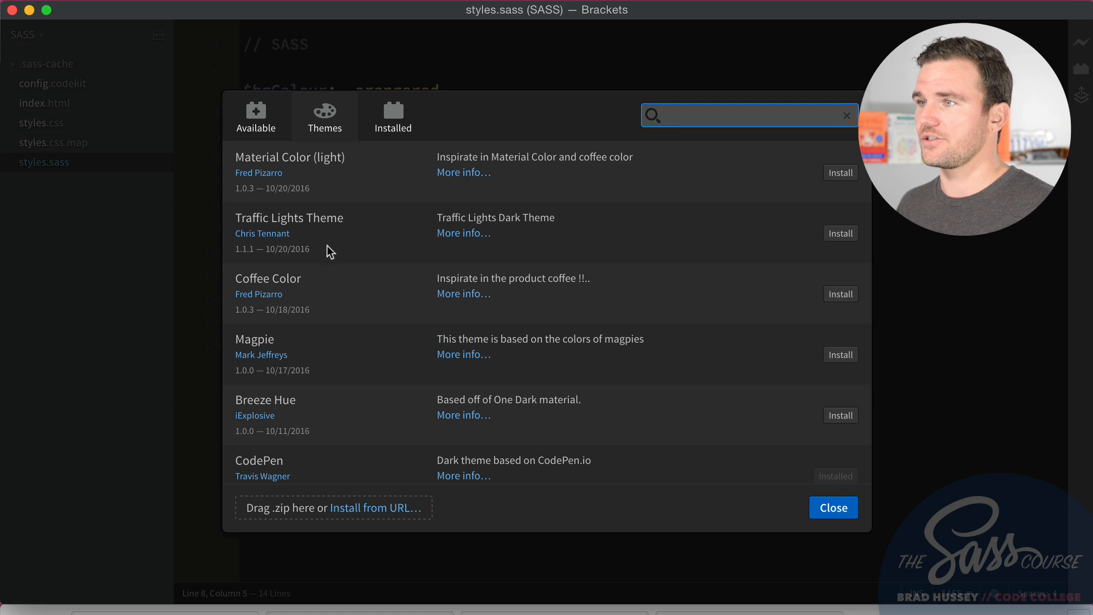
{"action": "scroll", "scroll_direction": "down", "scroll_amount": 3}
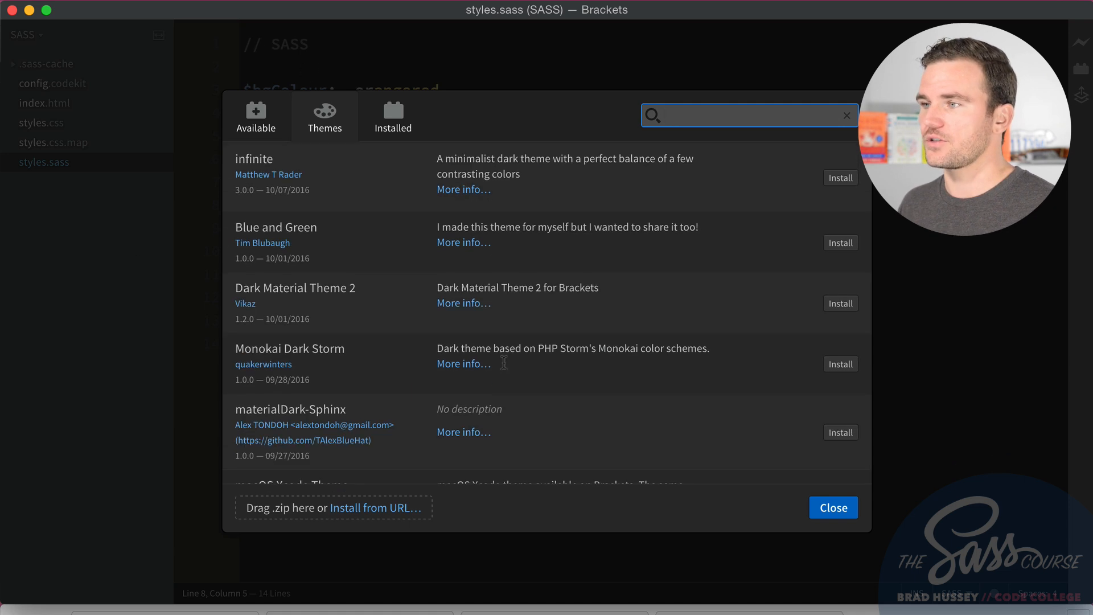
- Review the installed extensions, return to Available, then close the manager
{"action": "left_click", "coordinate": [392, 116]}
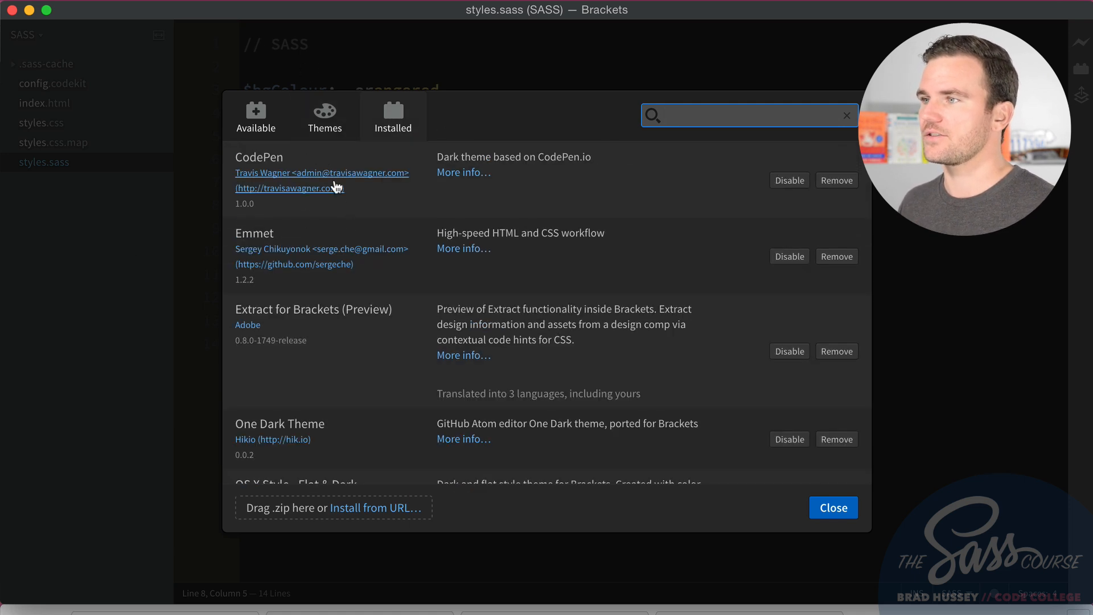
{"action": "scroll", "scroll_direction": "down", "scroll_amount": 3}
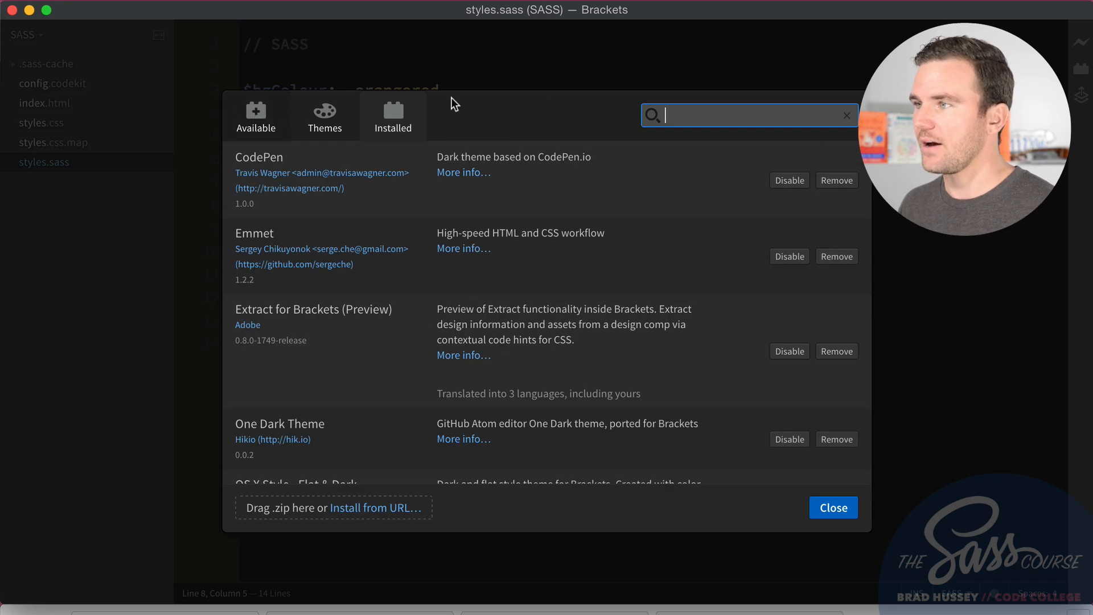
{"action": "left_click", "coordinate": [256, 116]}
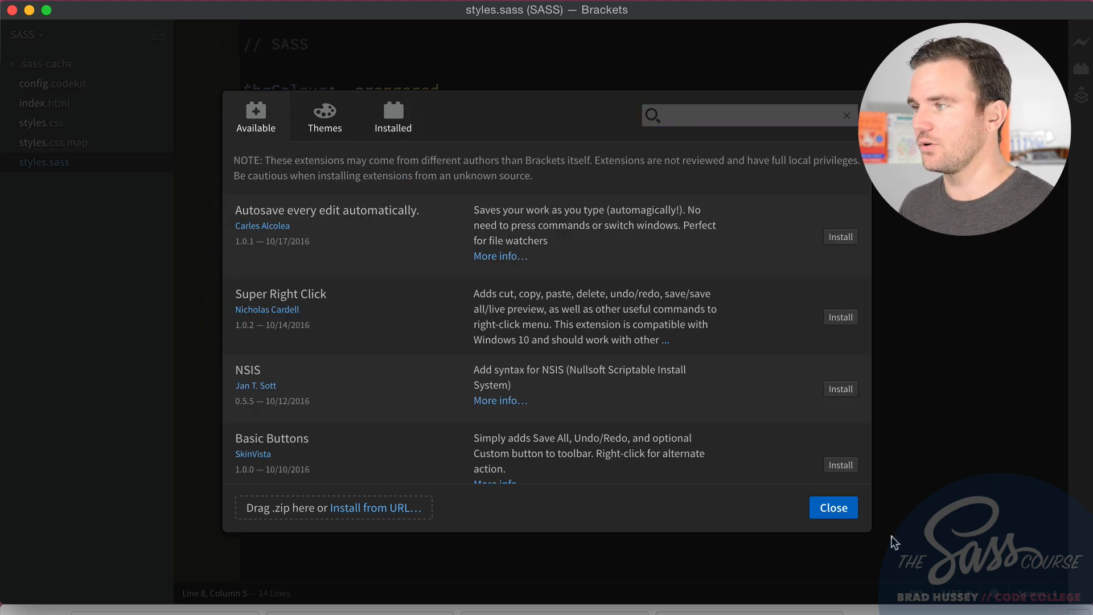
{"action": "left_click", "coordinate": [833, 507]}
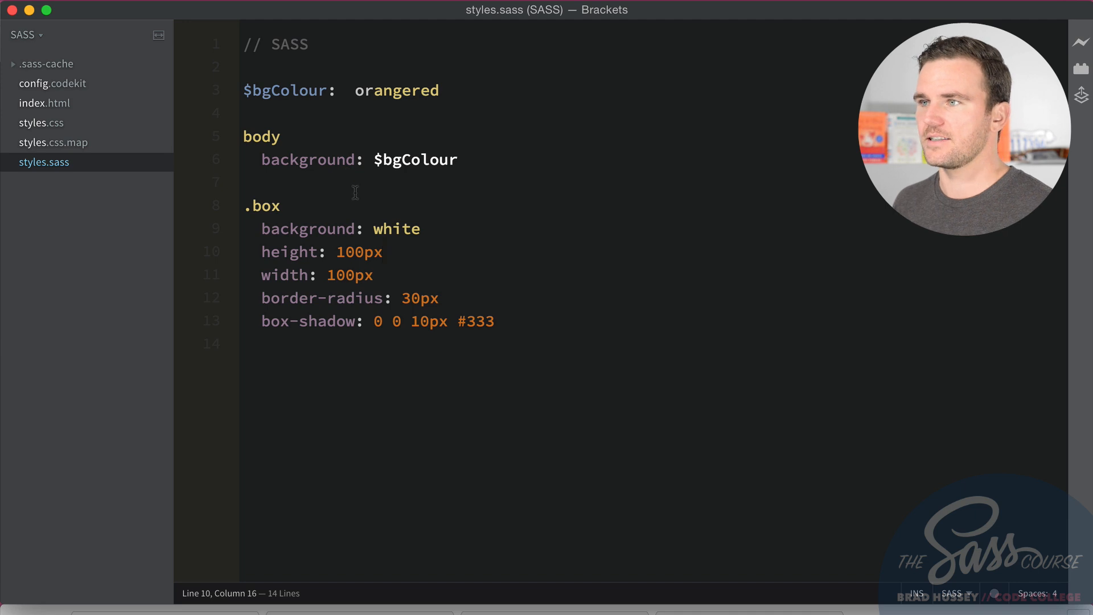
{"action": "mouse_move", "coordinate": [419, 211]}
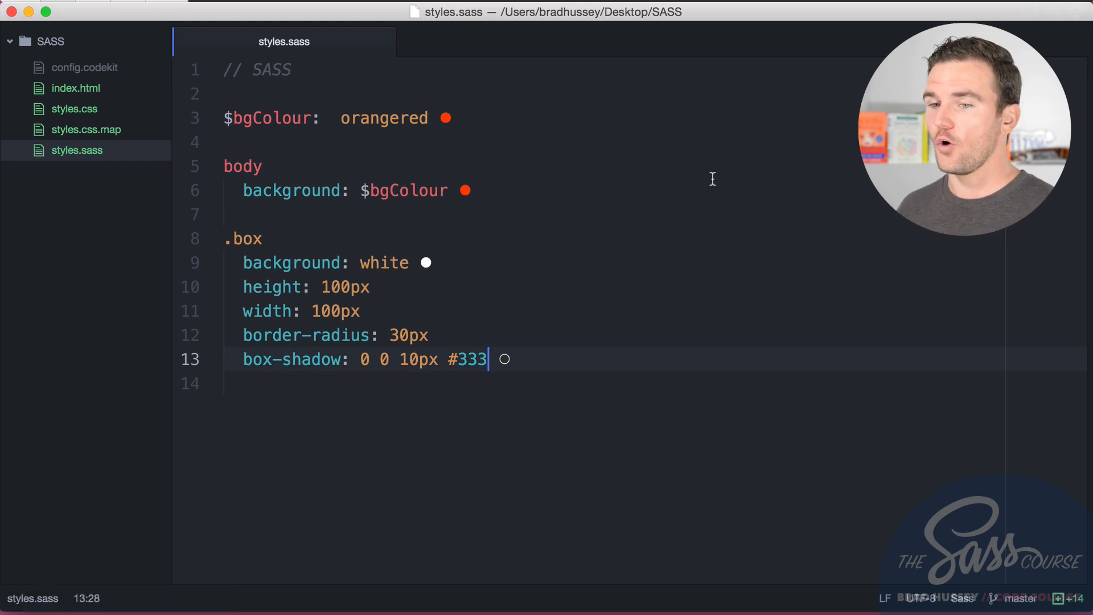
- Place the cursor after $bgColour on line 6 and bring up the Settings tab
{"action": "left_click", "coordinate": [448, 190]}
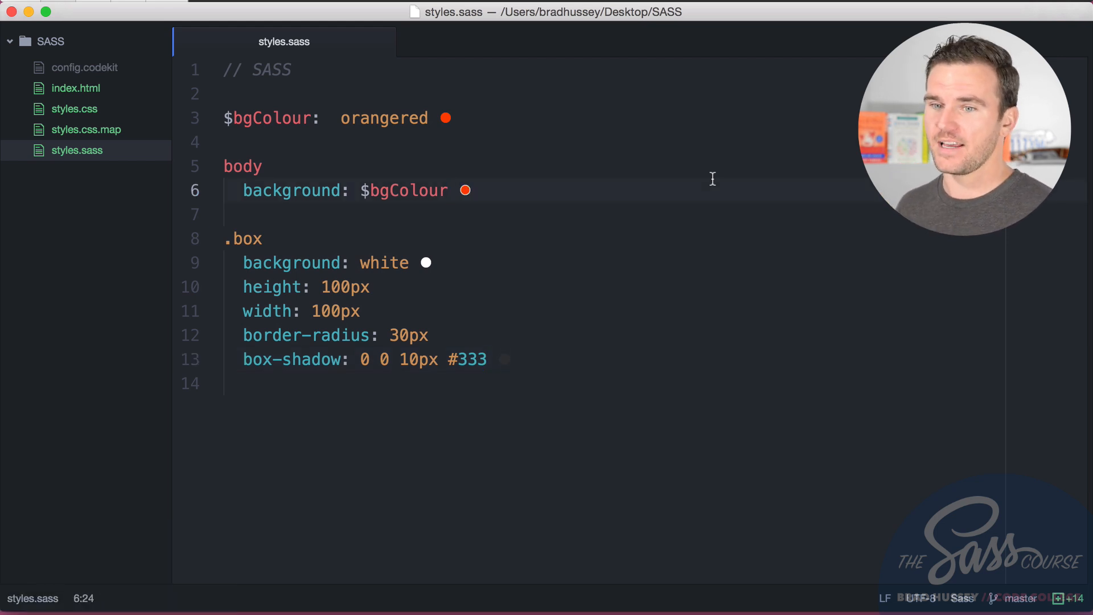
{"action": "left_click", "coordinate": [450, 190]}
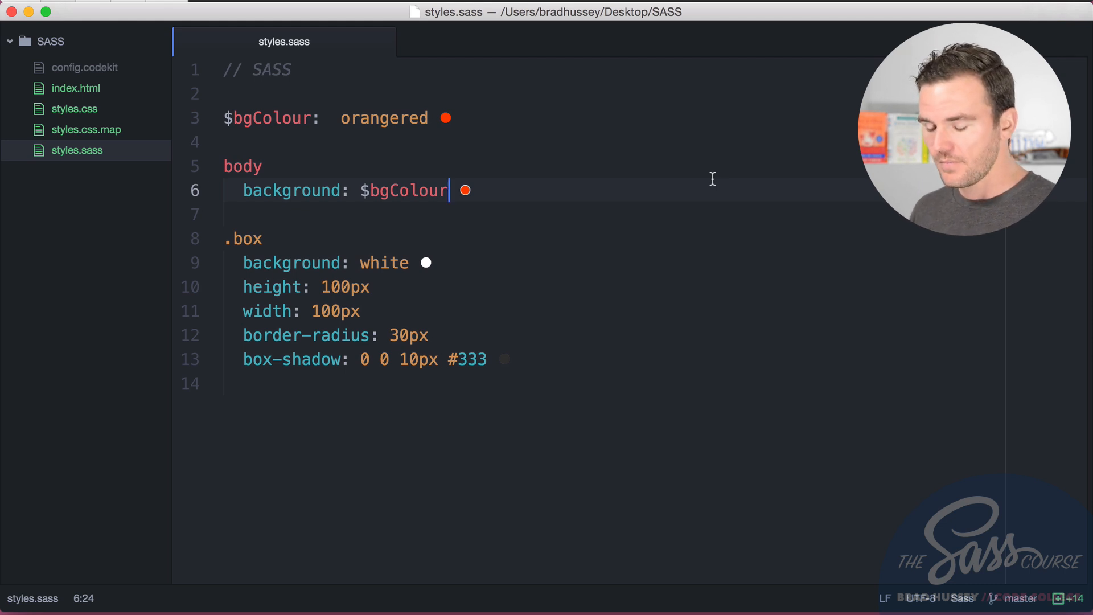
{"action": "key", "text": "cmd+shift+p"}
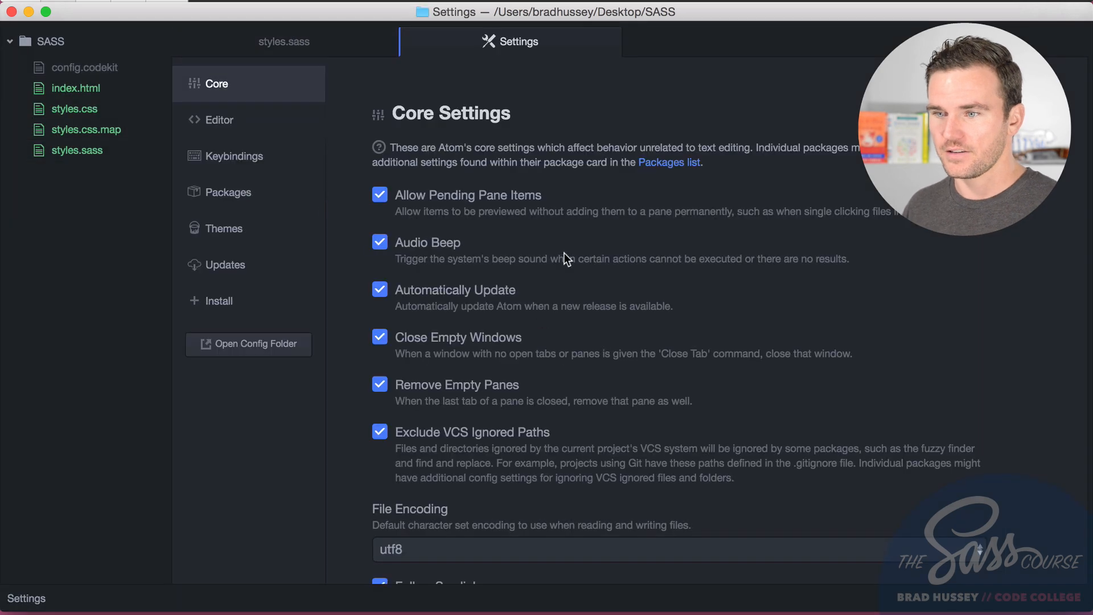
- Scroll the Core settings, then browse the Editor settings down to Font Size
{"action": "scroll", "scroll_direction": "down", "scroll_amount": 3}
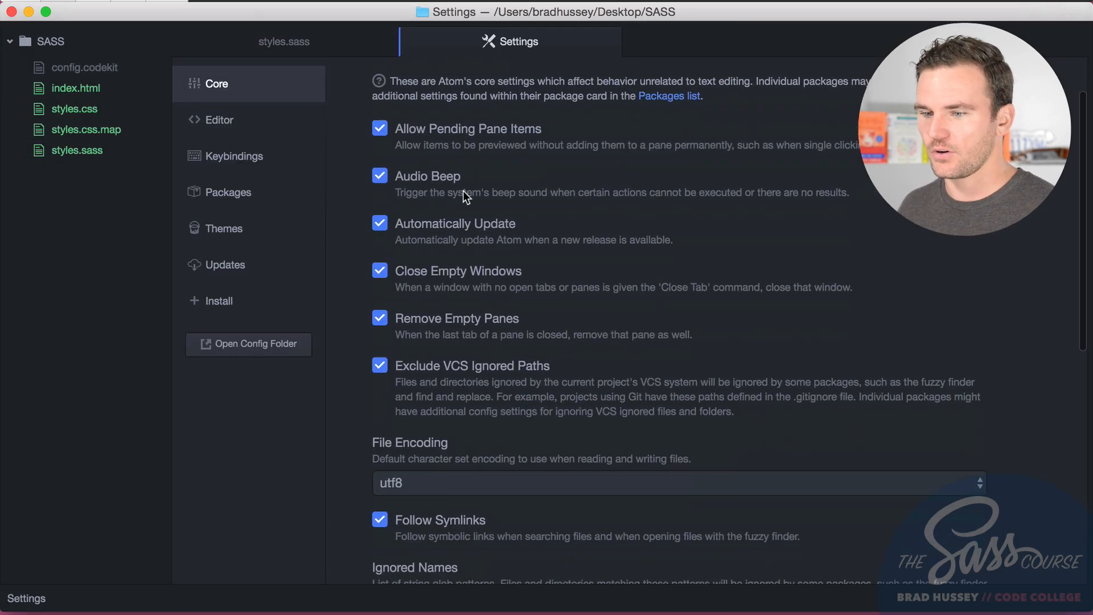
{"action": "scroll", "scroll_direction": "down", "scroll_amount": 3}
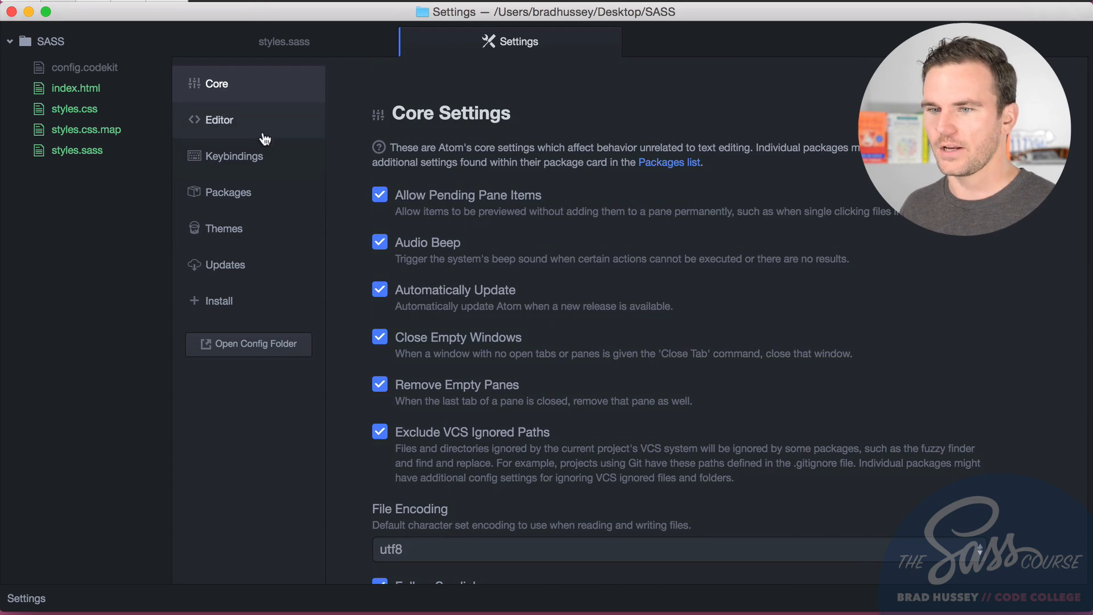
{"action": "left_click", "coordinate": [218, 119]}
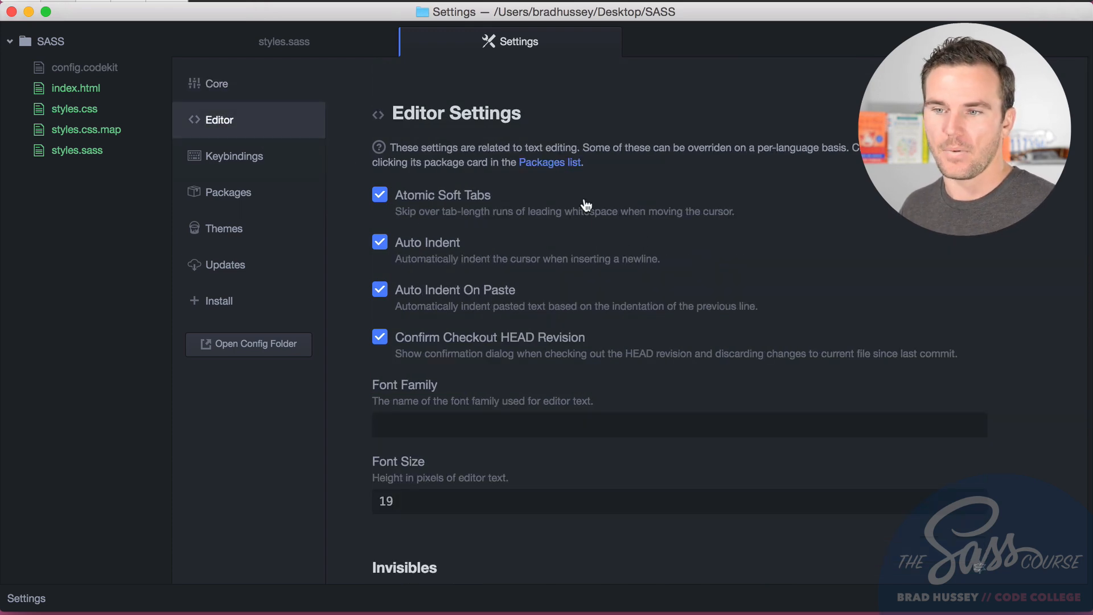
{"action": "mouse_move", "coordinate": [608, 274]}
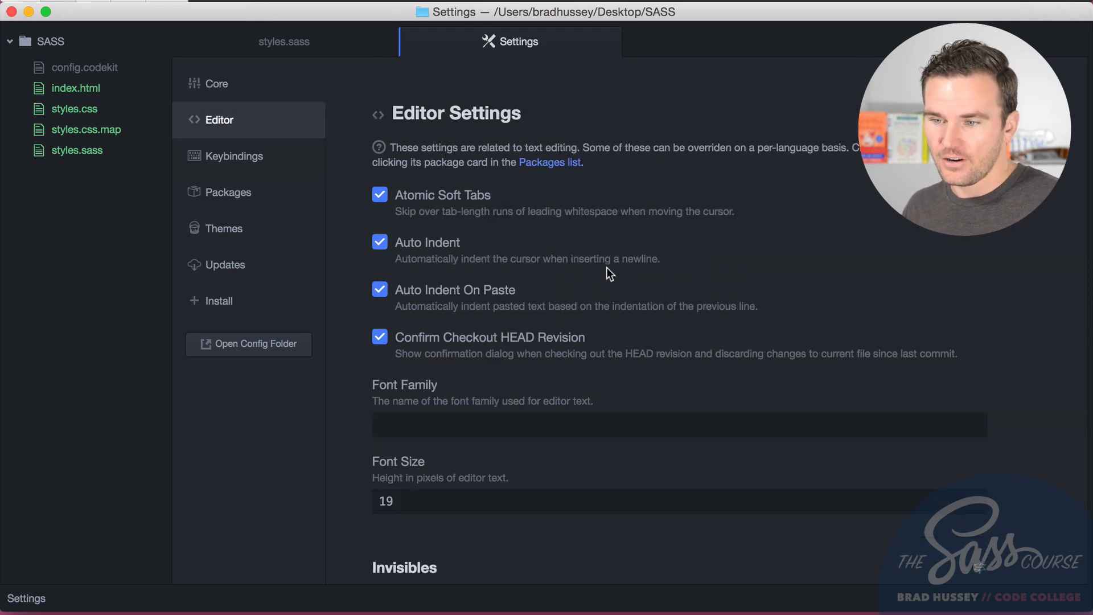
{"action": "scroll", "scroll_direction": "down", "scroll_amount": 3}
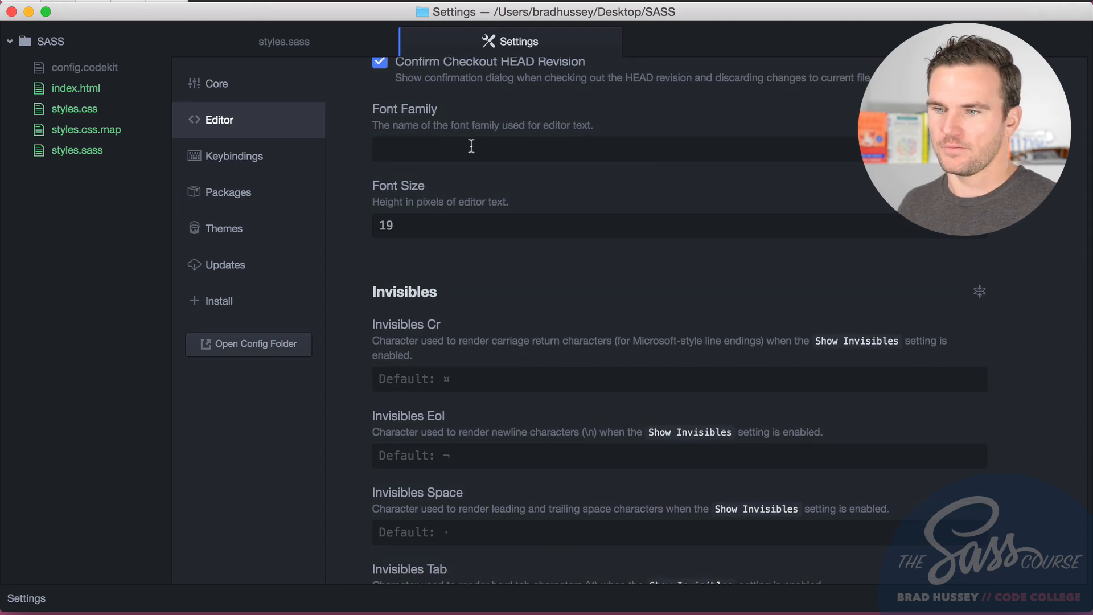
{"action": "scroll", "scroll_direction": "down", "scroll_amount": 3}
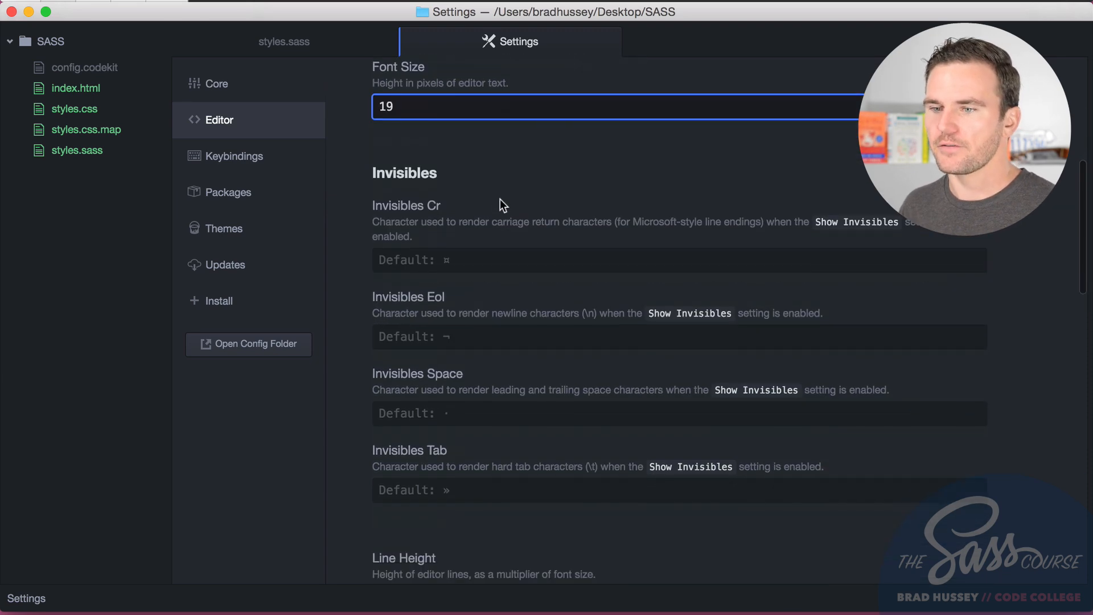
{"action": "scroll", "scroll_direction": "down", "scroll_amount": 3}
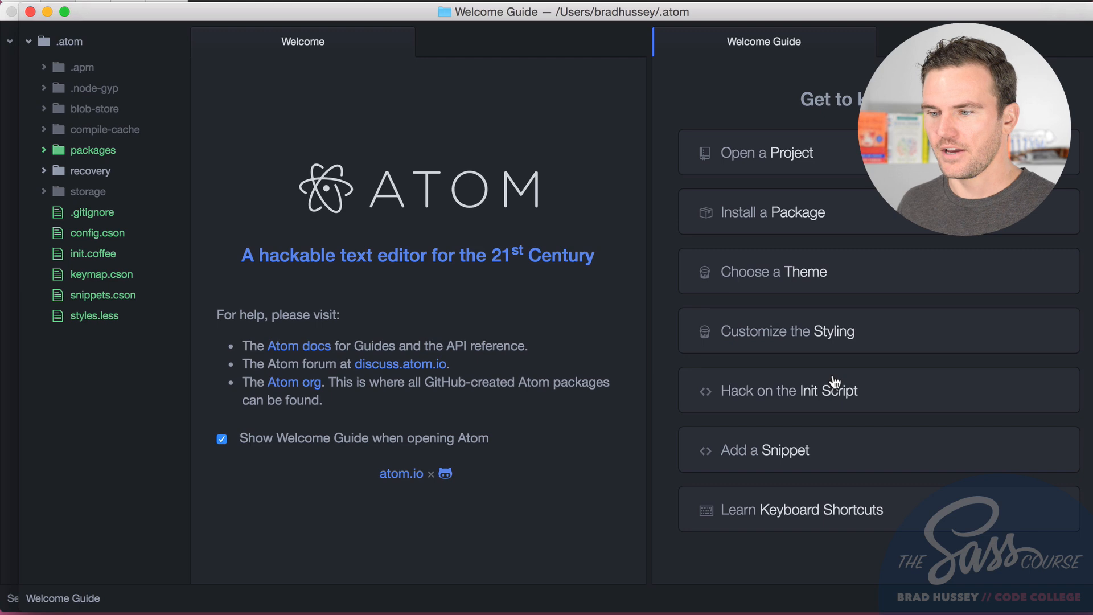
{"action": "left_click", "coordinate": [788, 330]}
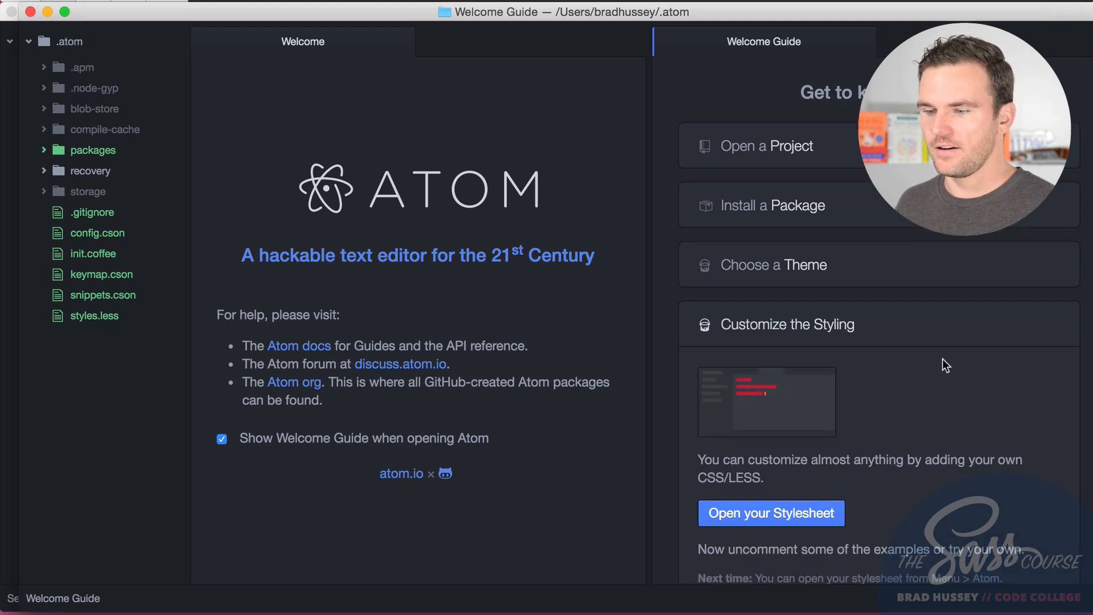
{"action": "left_click", "coordinate": [770, 513]}
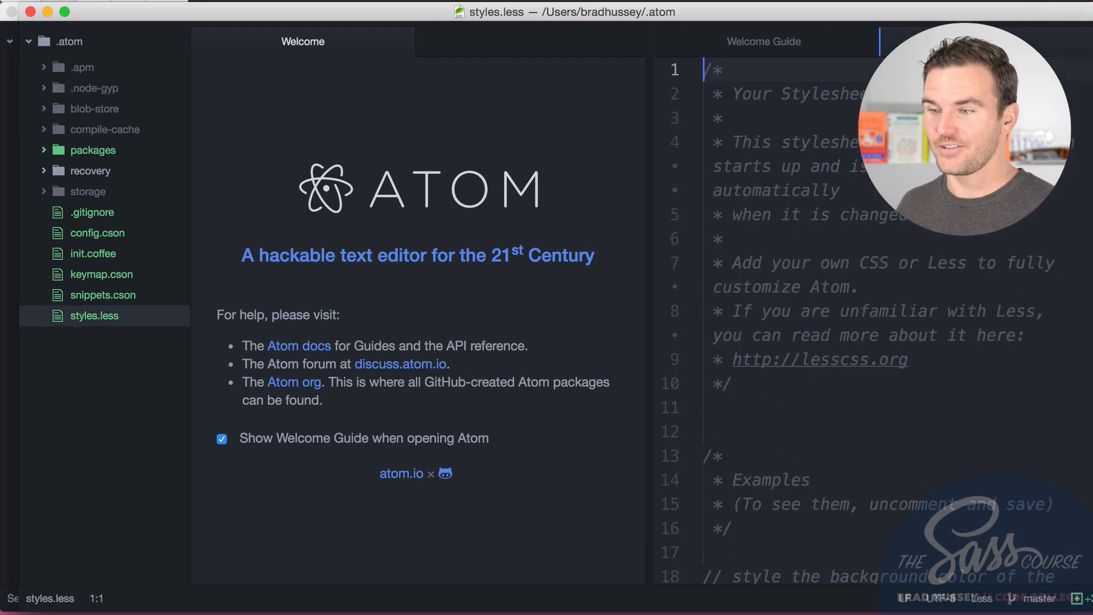
{"action": "scroll", "scroll_direction": "down", "scroll_amount": 3}
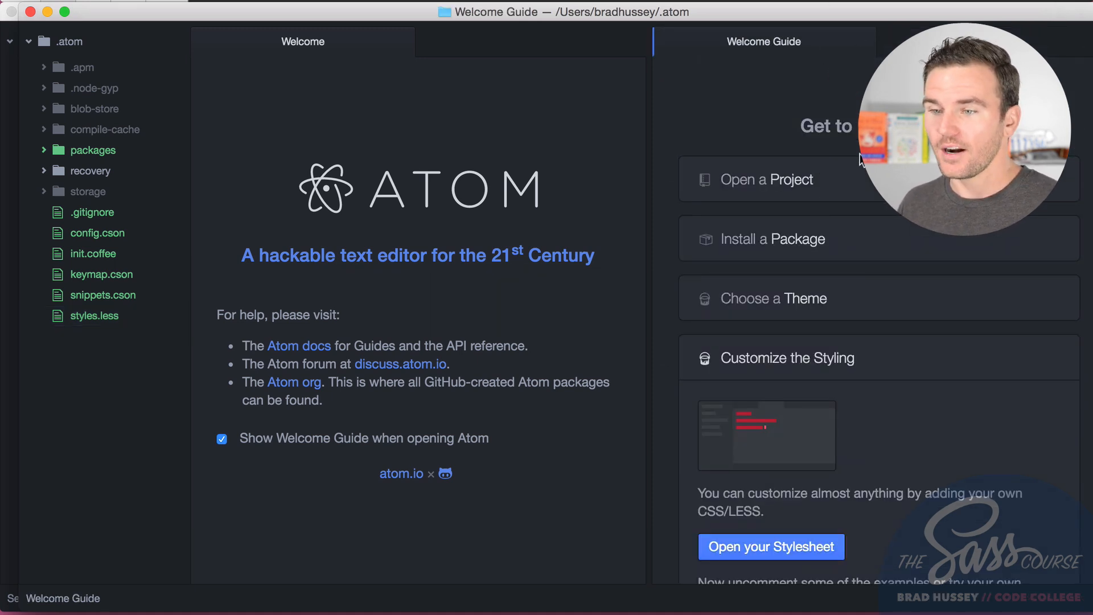
{"action": "mouse_move", "coordinate": [856, 168]}
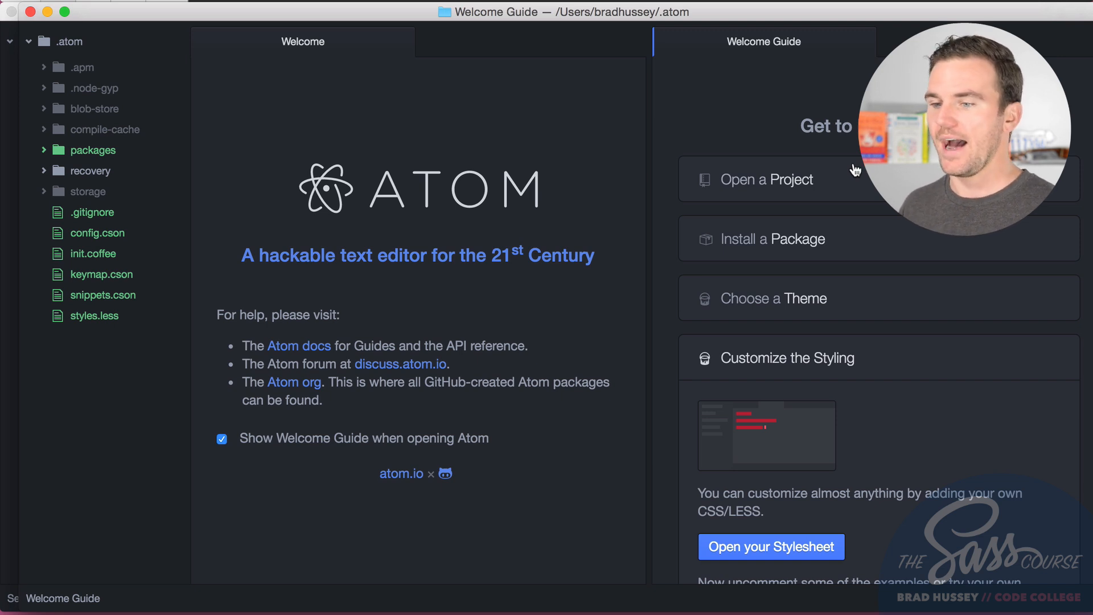
{"action": "scroll", "scroll_direction": "down", "scroll_amount": 3}
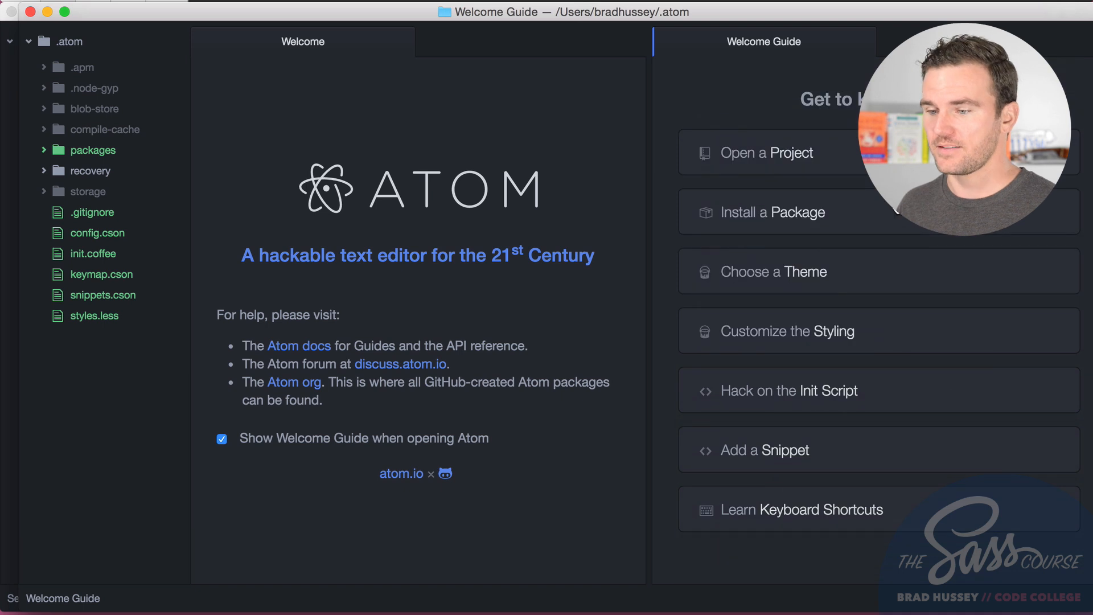
{"action": "left_click", "coordinate": [789, 390]}
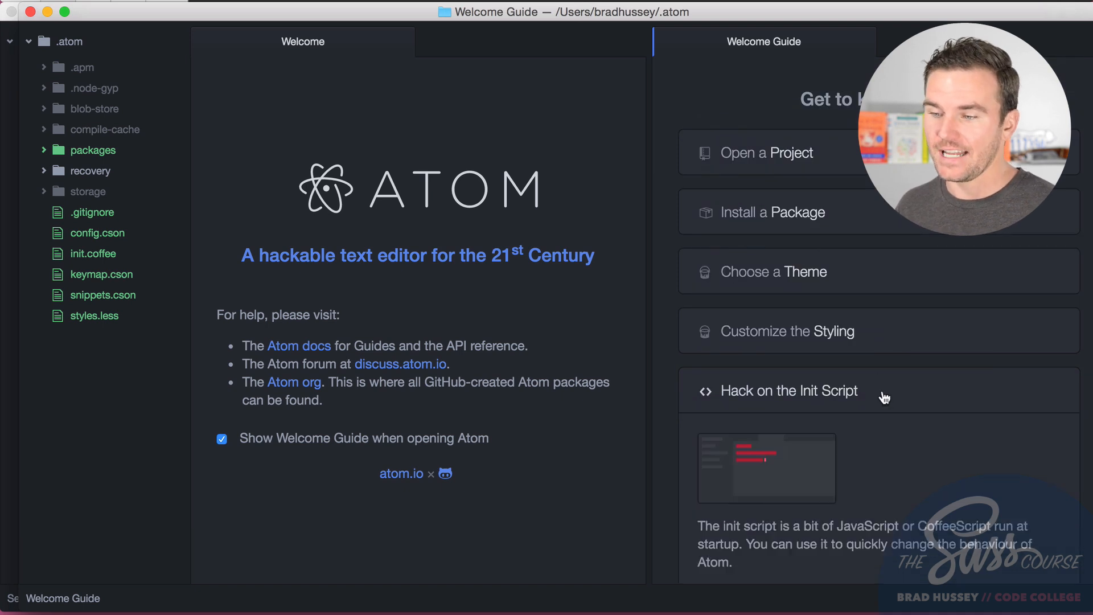
{"action": "scroll", "scroll_direction": "down", "scroll_amount": 3}
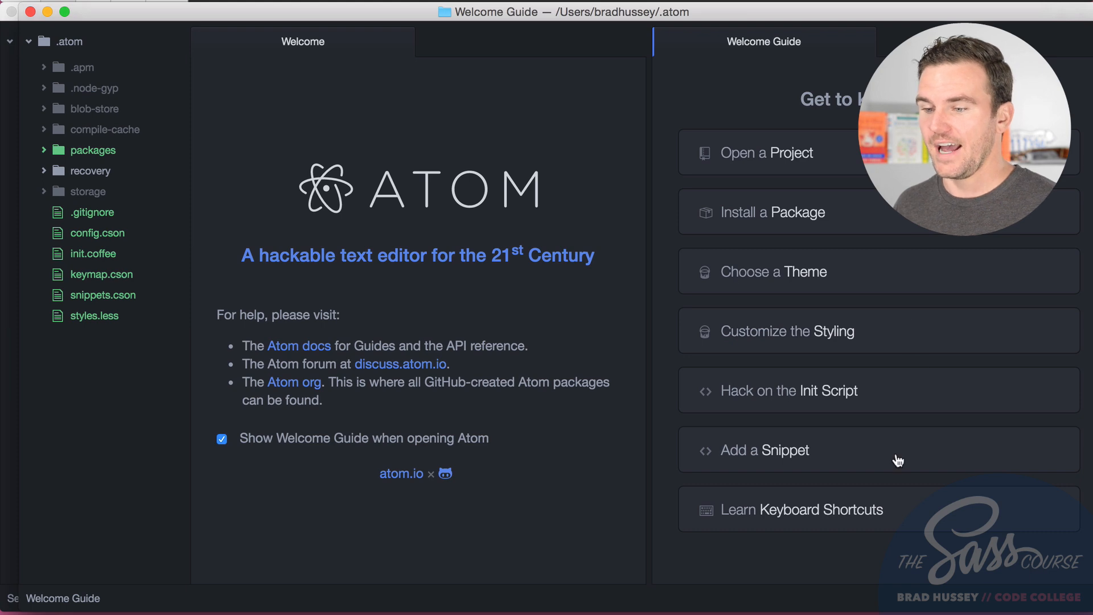
{"action": "left_click", "coordinate": [762, 449]}
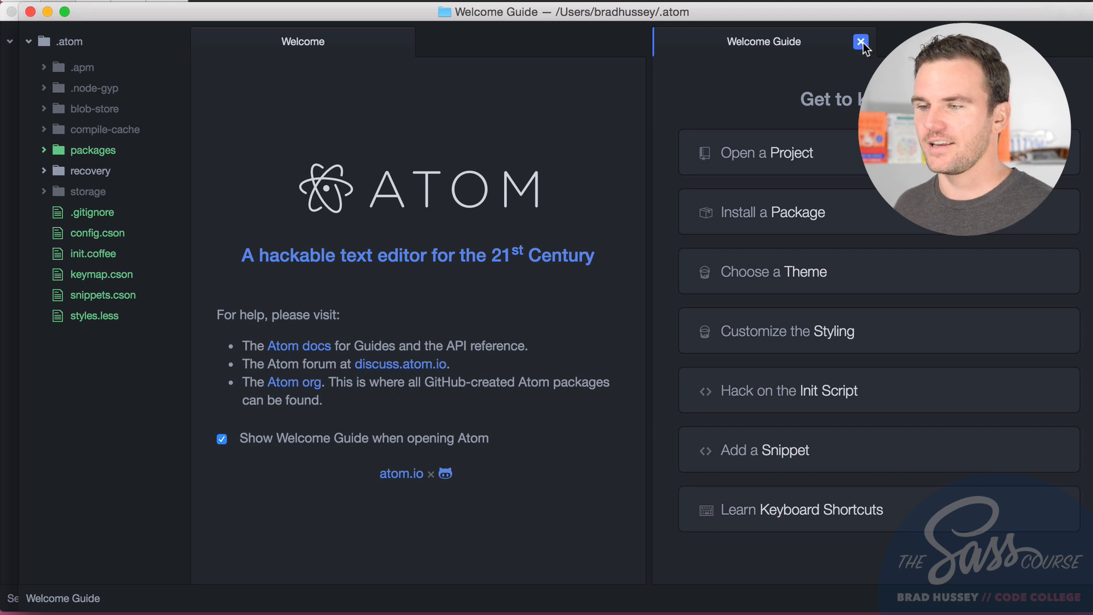
{"action": "left_click", "coordinate": [861, 41]}
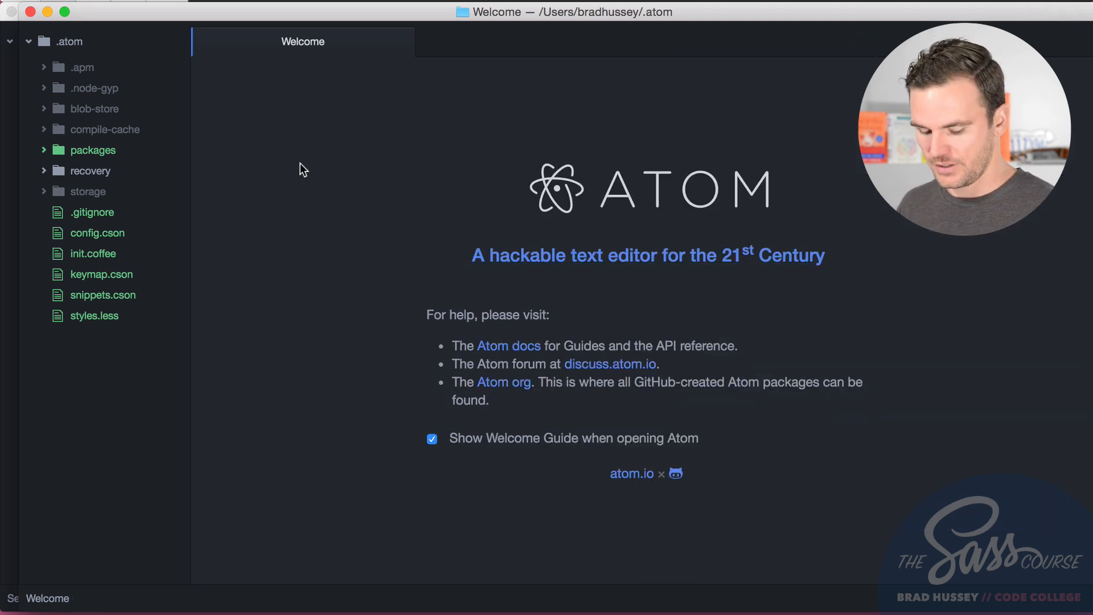
- Show the Command Palette, then return to the Editor settings
{"action": "key", "text": "cmd+shift+p"}
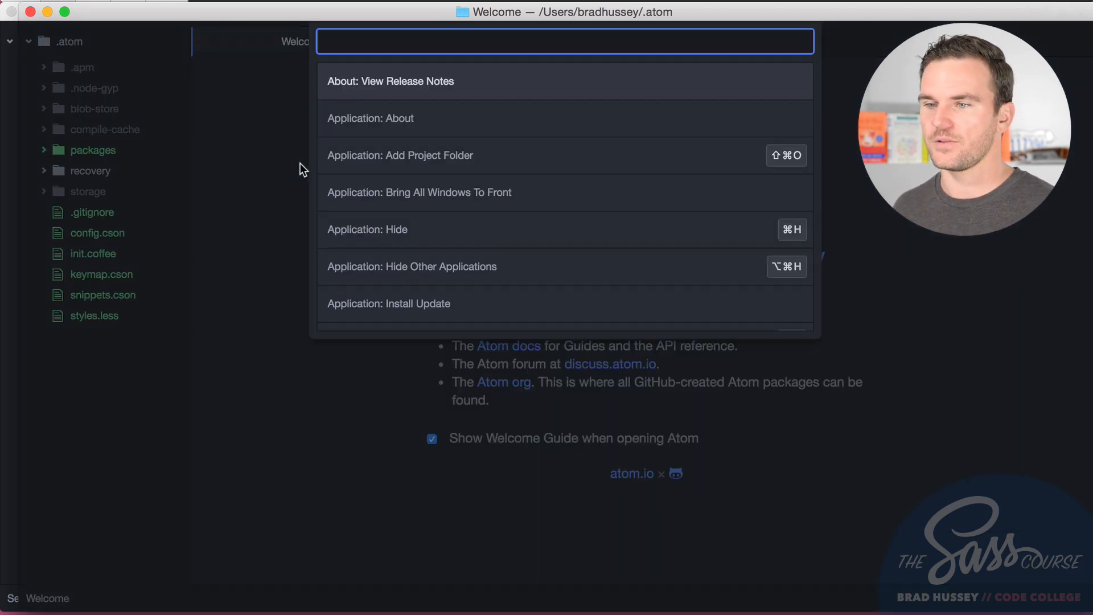
{"action": "mouse_move", "coordinate": [348, 162]}
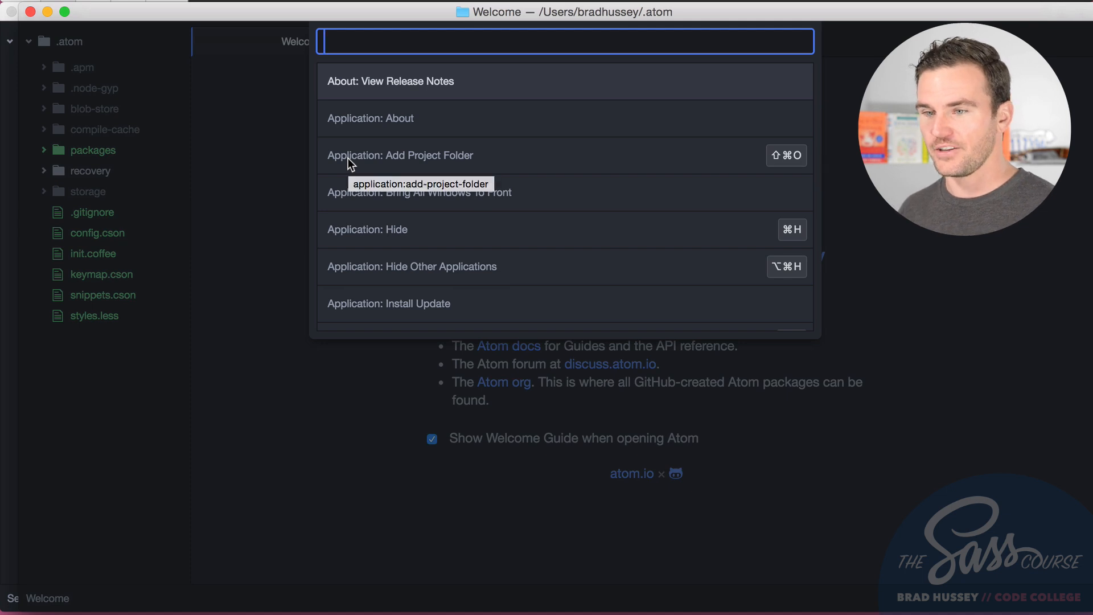
{"action": "mouse_move", "coordinate": [361, 75]}
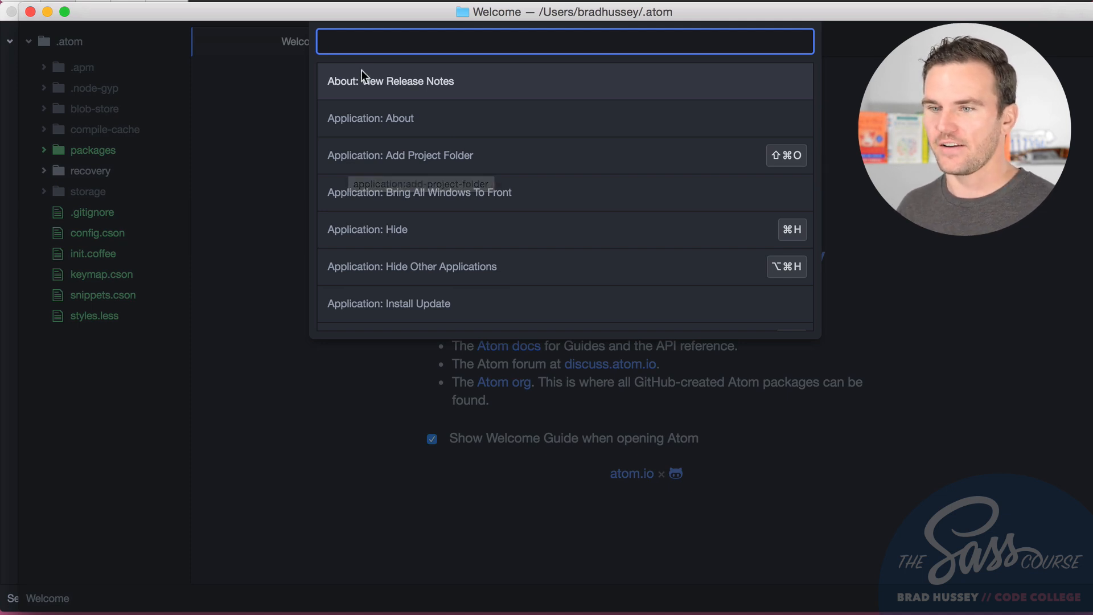
{"action": "key", "text": "escape"}
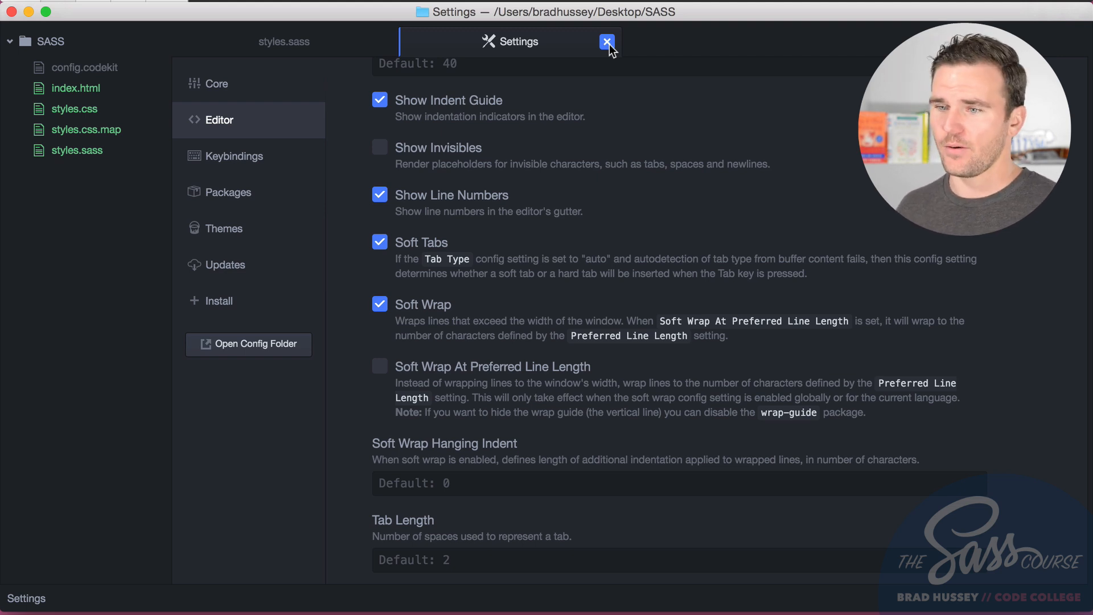
- Close Settings and click through the colour values to the end of the box-shadow line
{"action": "left_click", "coordinate": [606, 41]}
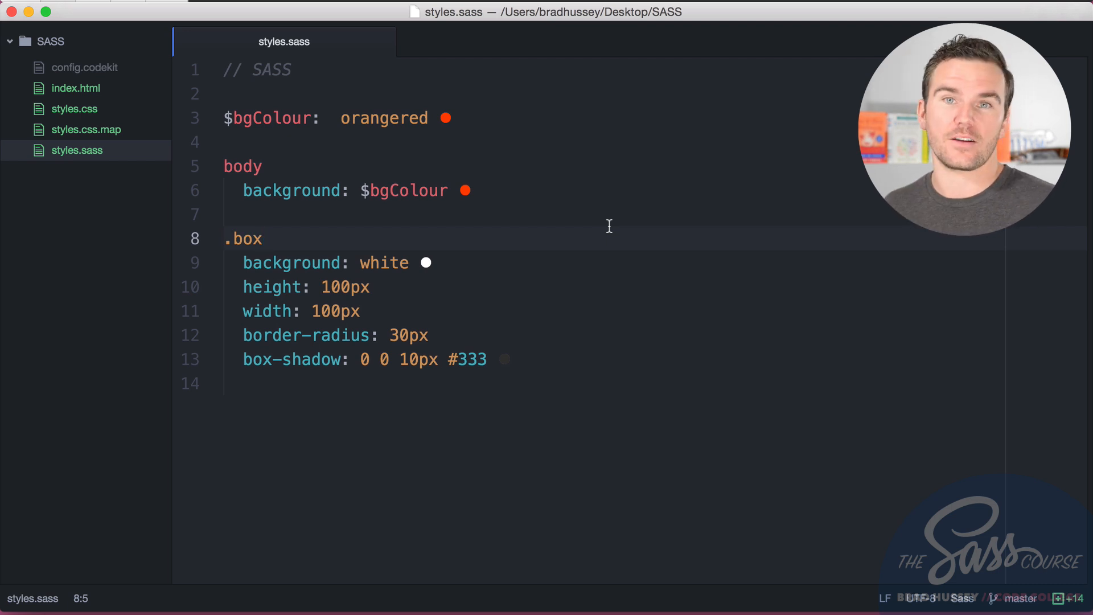
{"action": "left_click", "coordinate": [264, 239]}
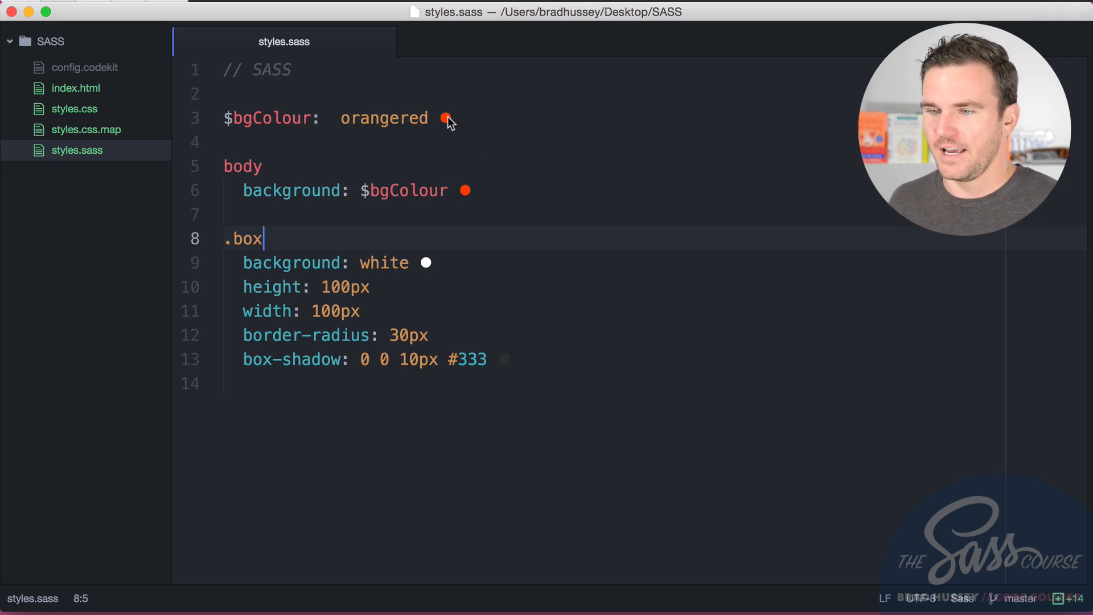
{"action": "double_click", "coordinate": [383, 118]}
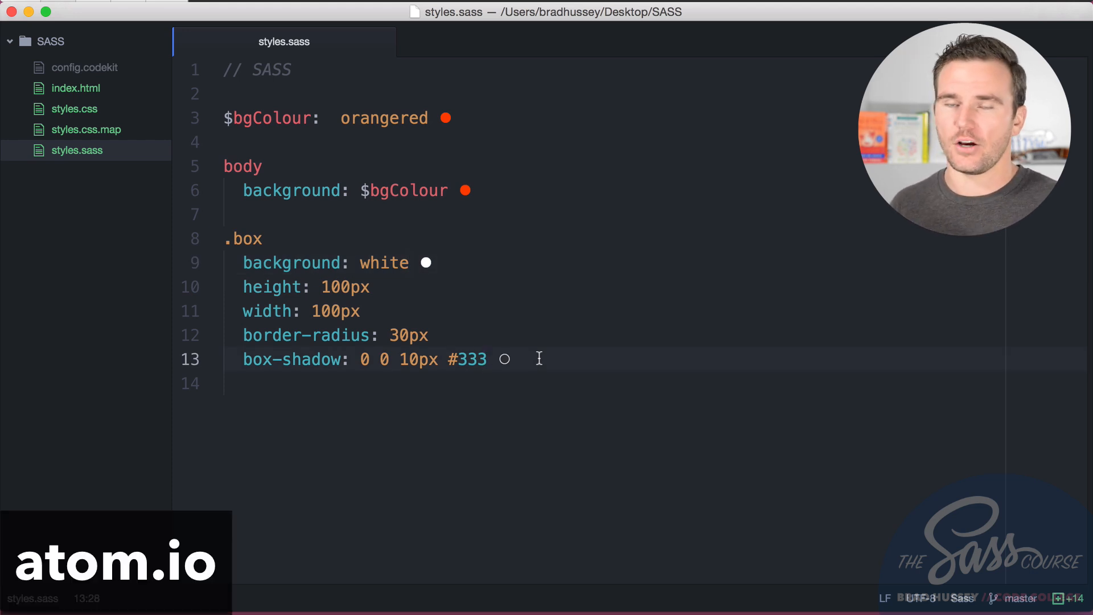
{"action": "left_click", "coordinate": [491, 359]}
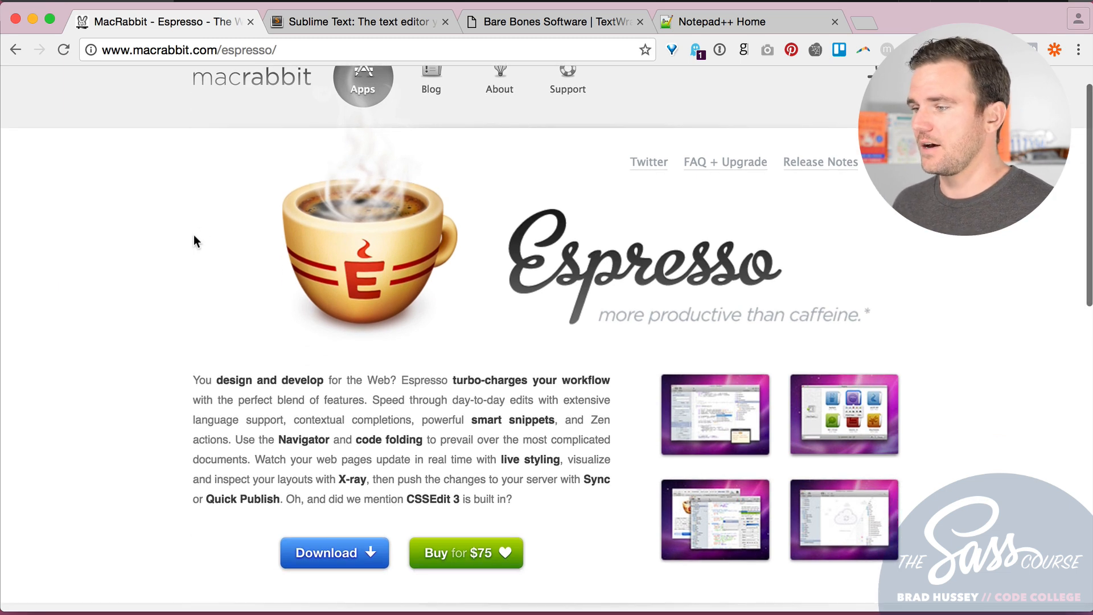
{"action": "mouse_move", "coordinate": [843, 415]}
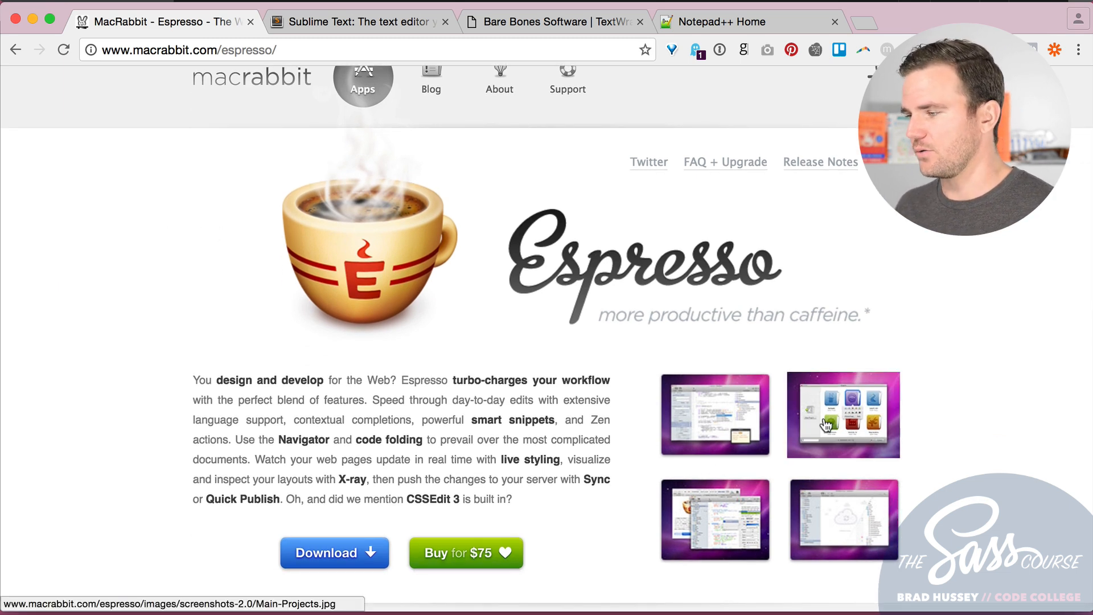
- Enlarge and close the Espresso Projects screenshot, then move to the Sublime Text page
{"action": "left_click", "coordinate": [842, 413]}
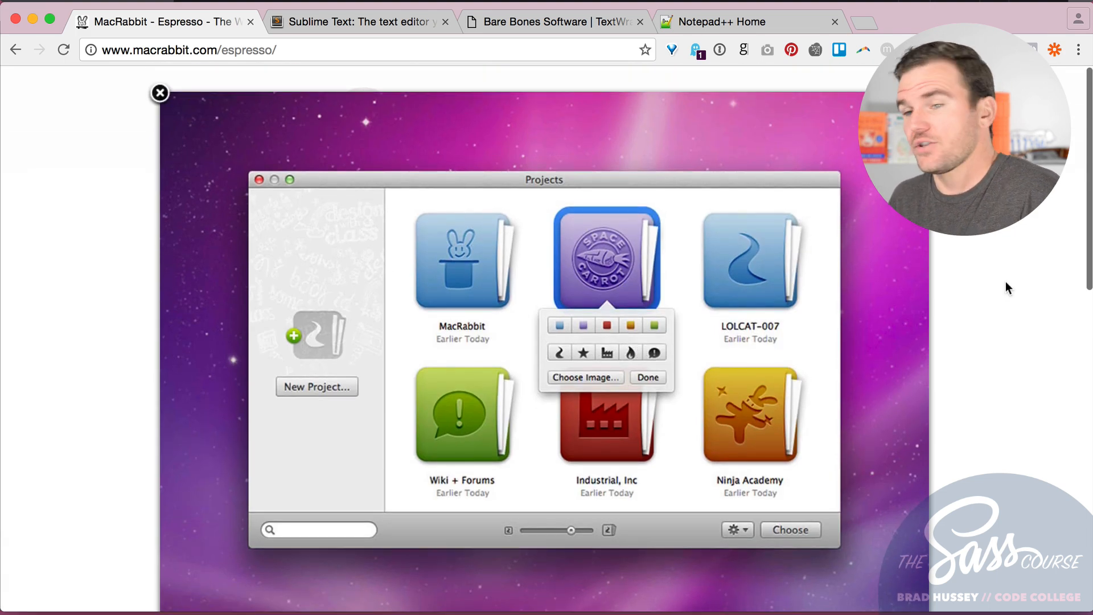
{"action": "left_click", "coordinate": [158, 93]}
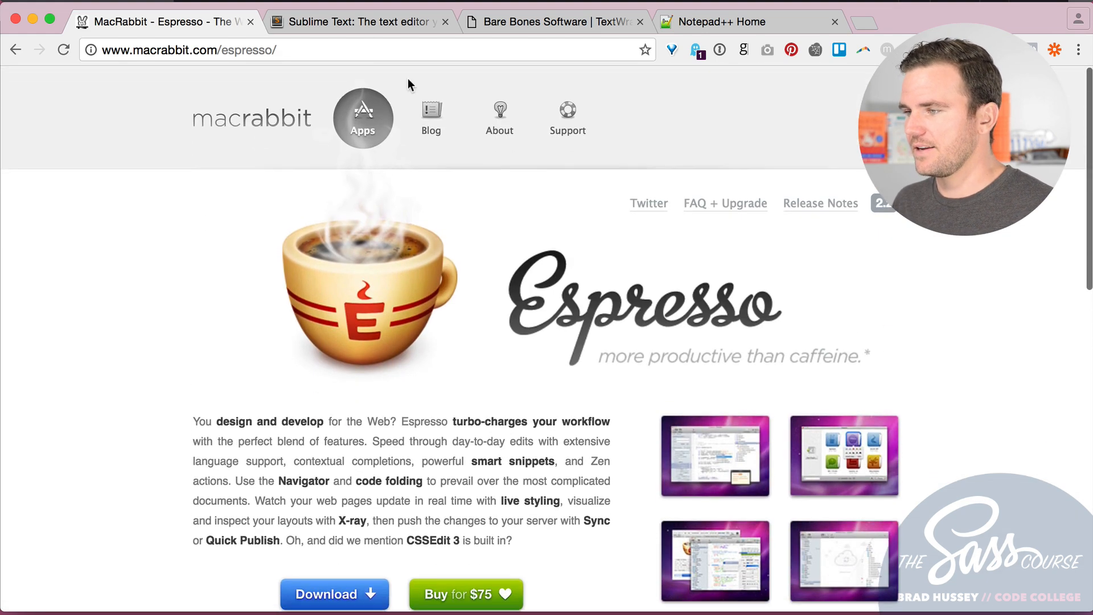
{"action": "left_click", "coordinate": [358, 21]}
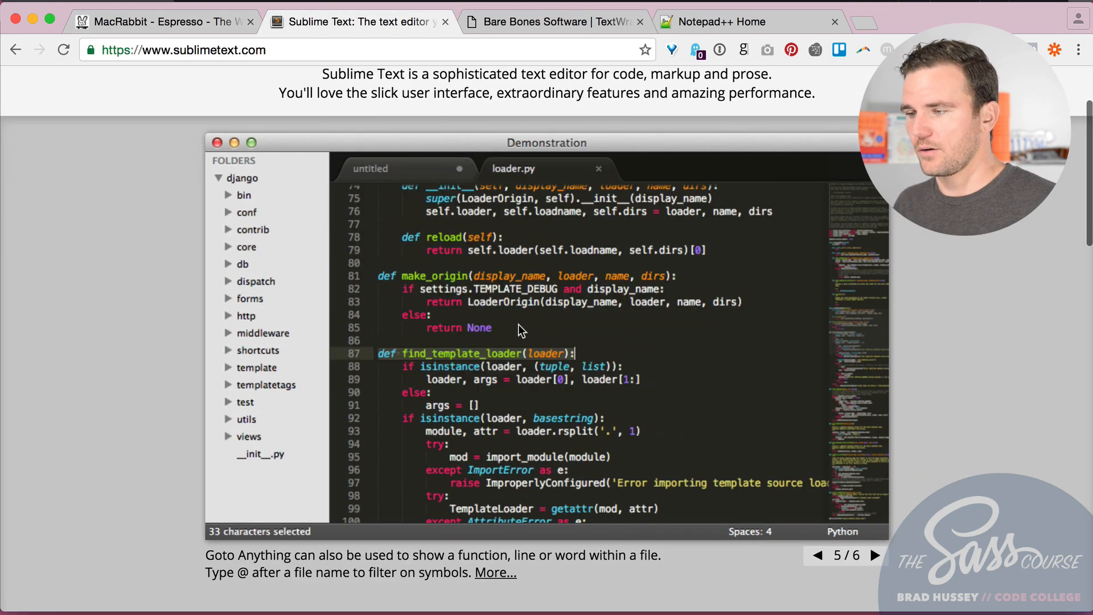
{"action": "mouse_move", "coordinate": [569, 257]}
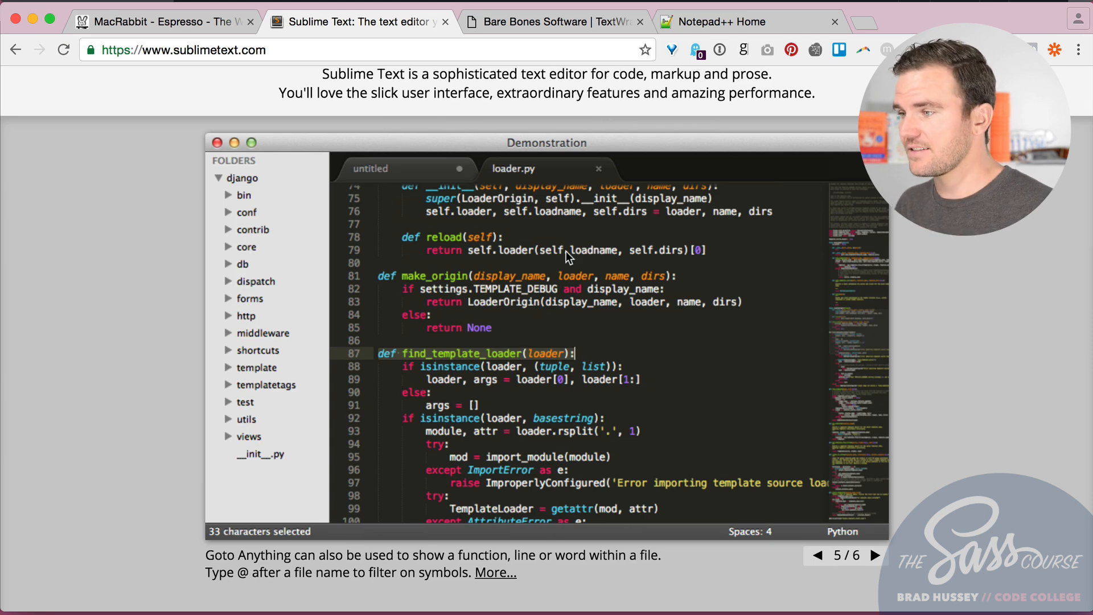
- Try the Goto Anything demo with 'loa@ft', then move to the TextWrangler page
{"action": "type", "text": "loa"}
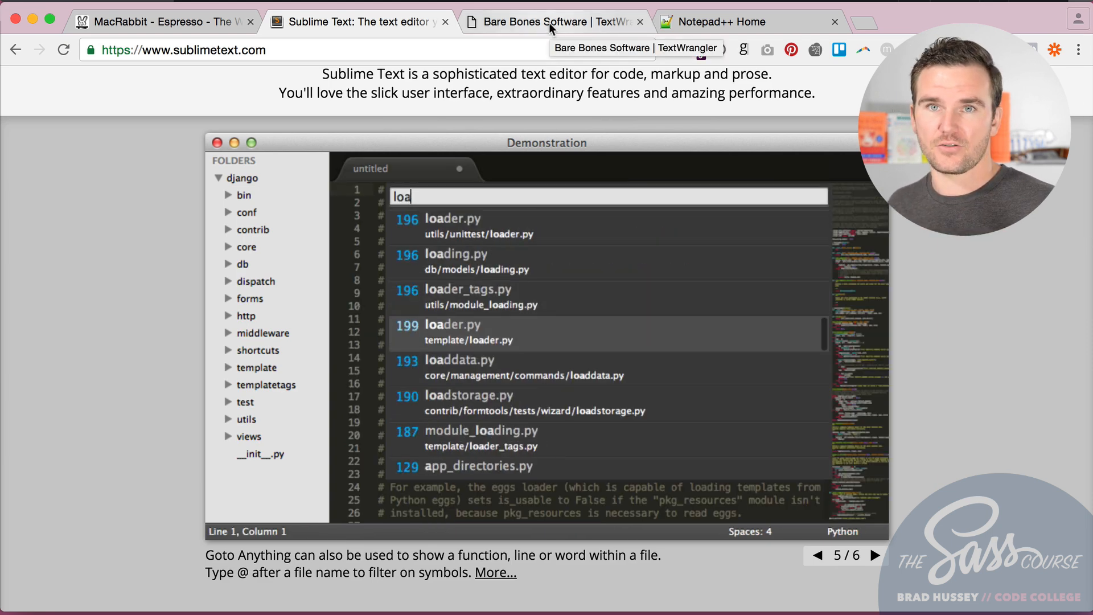
{"action": "type", "text": "@ft"}
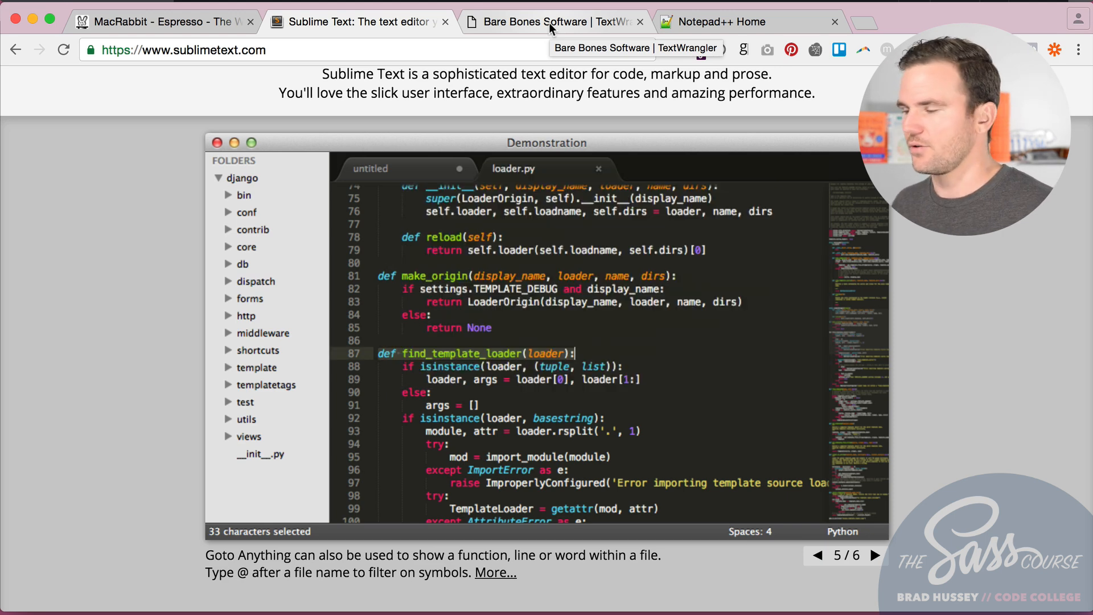
{"action": "left_click", "coordinate": [550, 21]}
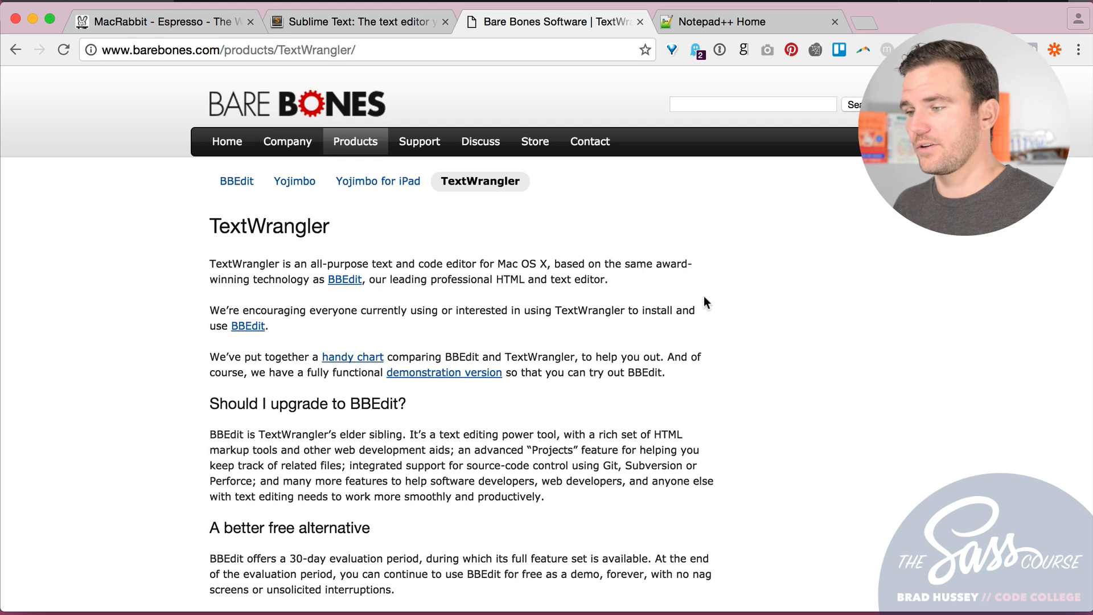
{"action": "mouse_move", "coordinate": [730, 314]}
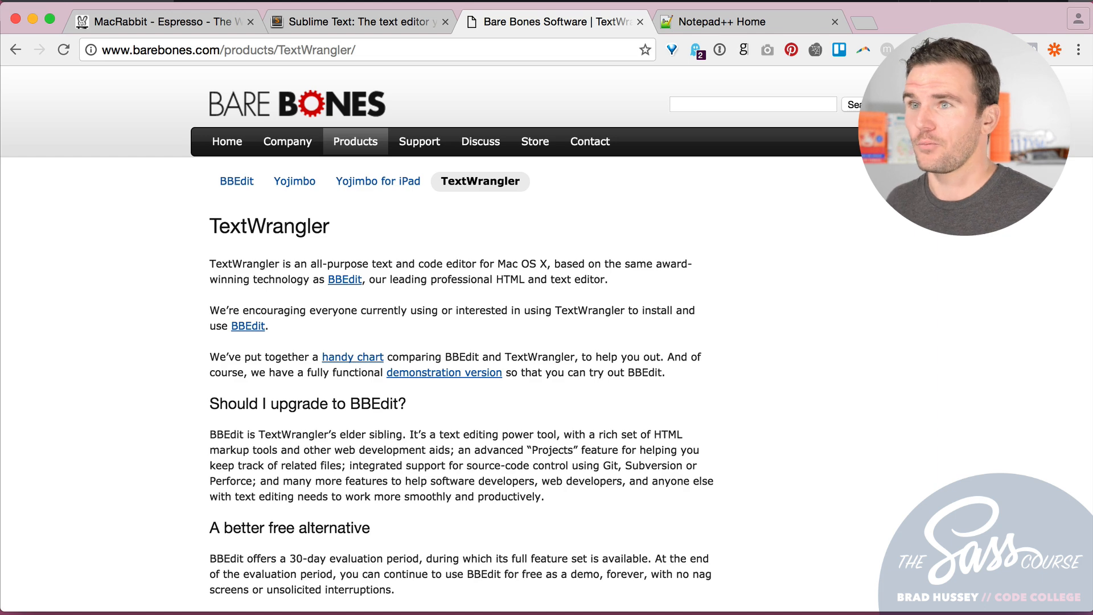
{"action": "mouse_move", "coordinate": [739, 29]}
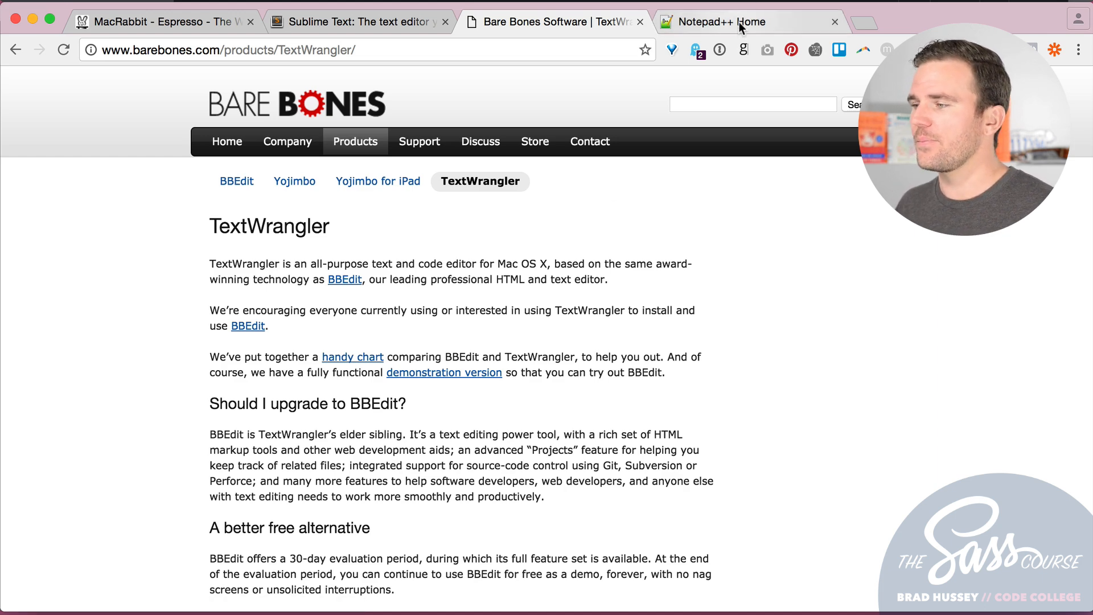
- Move from the TextWrangler page to the Notepad++ home page
{"action": "left_click", "coordinate": [746, 22]}
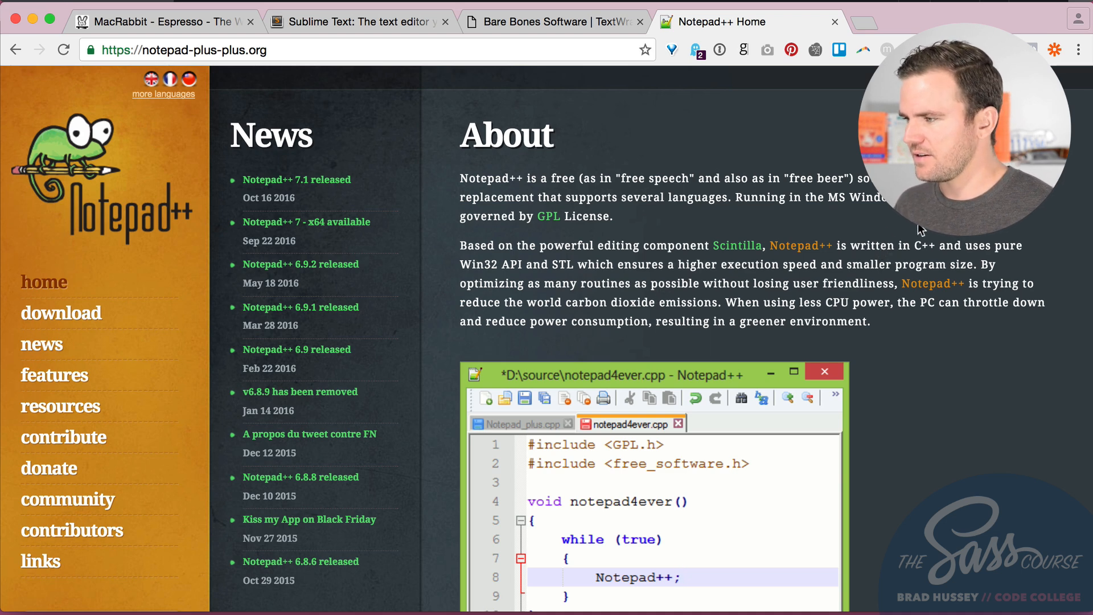
- Scroll the Notepad++ home page to its editor screenshot and the version 7.1 download
{"action": "scroll", "scroll_direction": "down", "scroll_amount": 3}
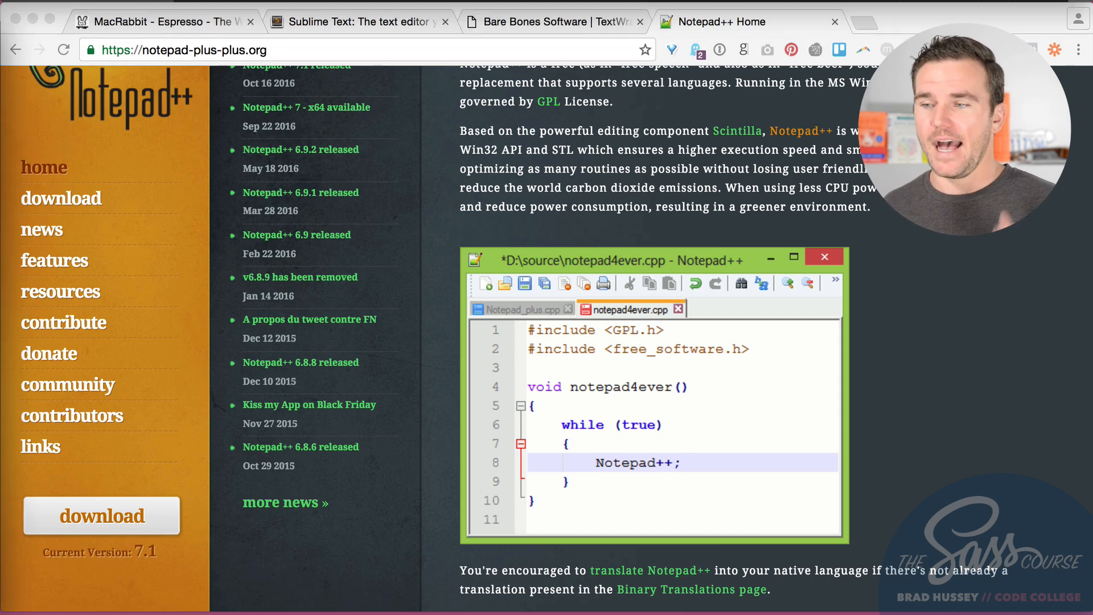
{"action": "mouse_move", "coordinate": [665, 261]}
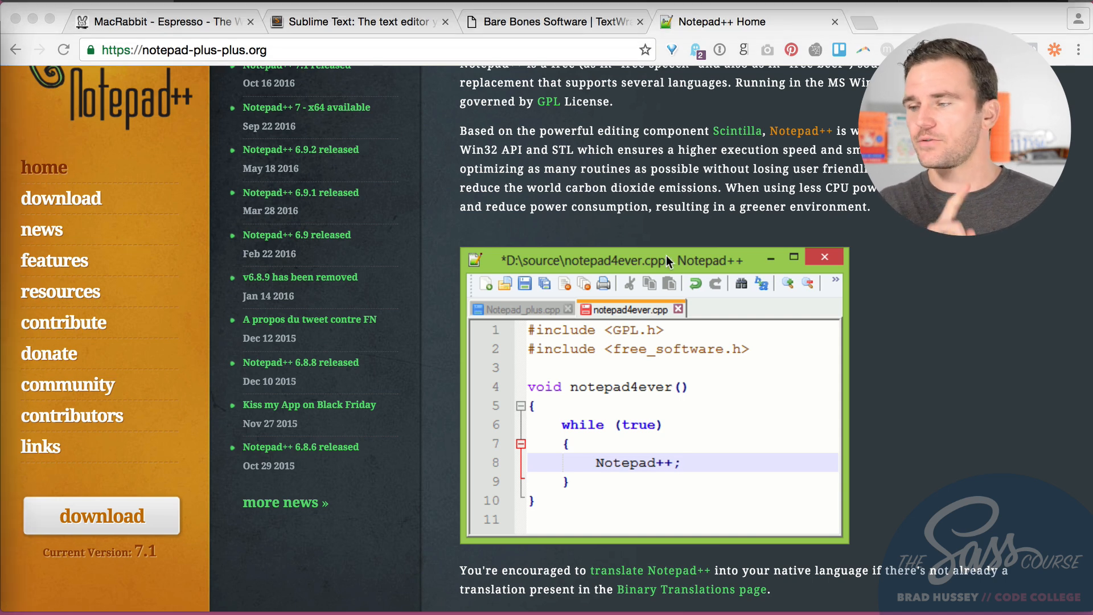